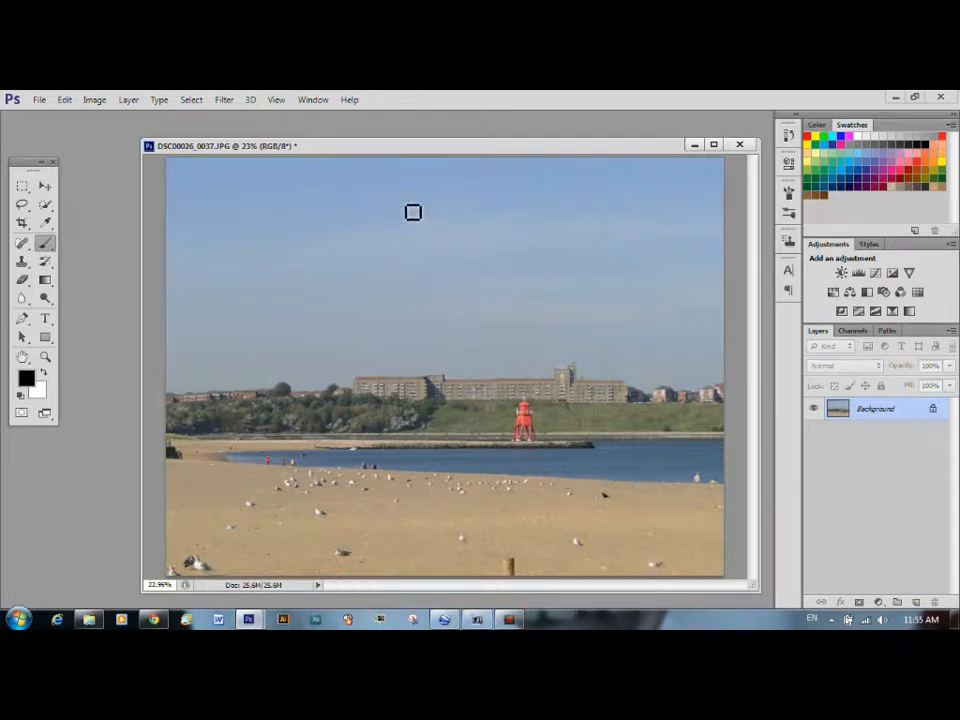
pyautogui.moveTo(483, 170)
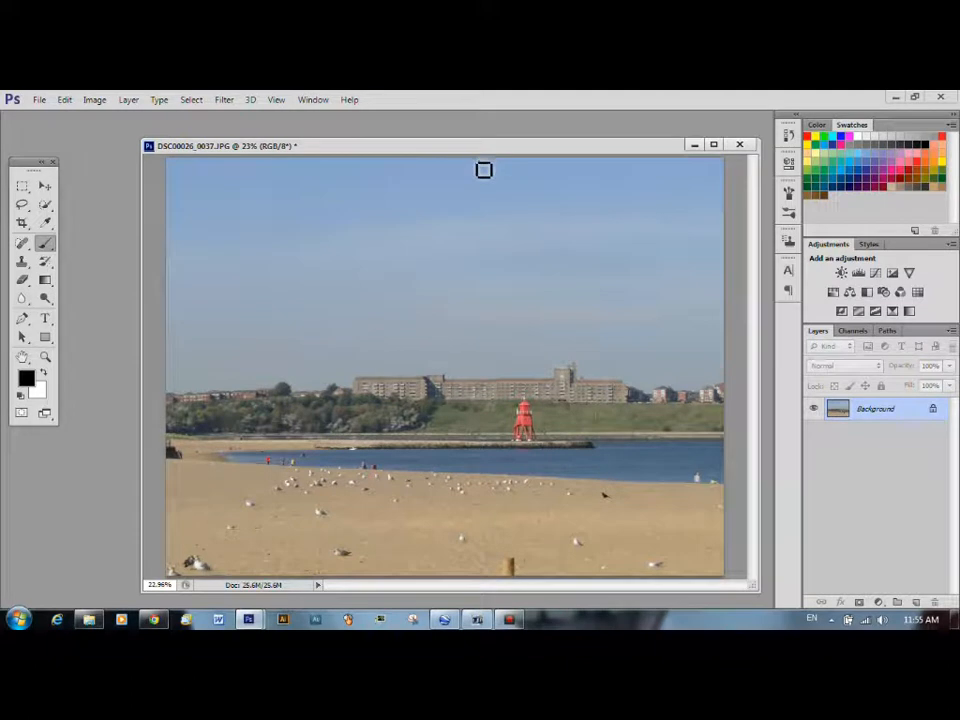
pyautogui.moveTo(481, 178)
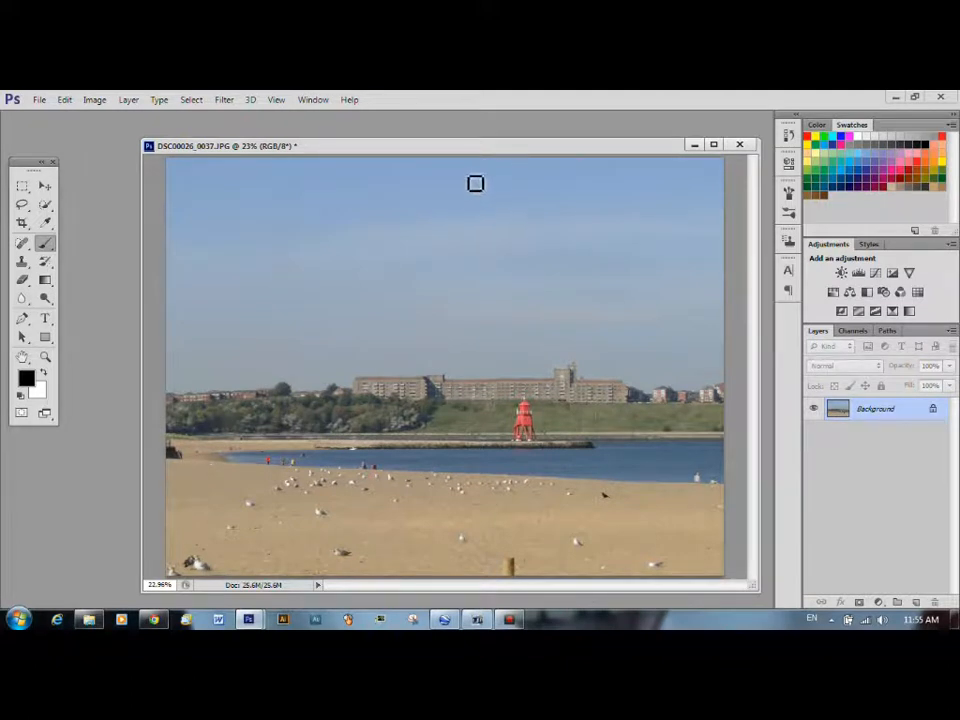
pyautogui.moveTo(471, 187)
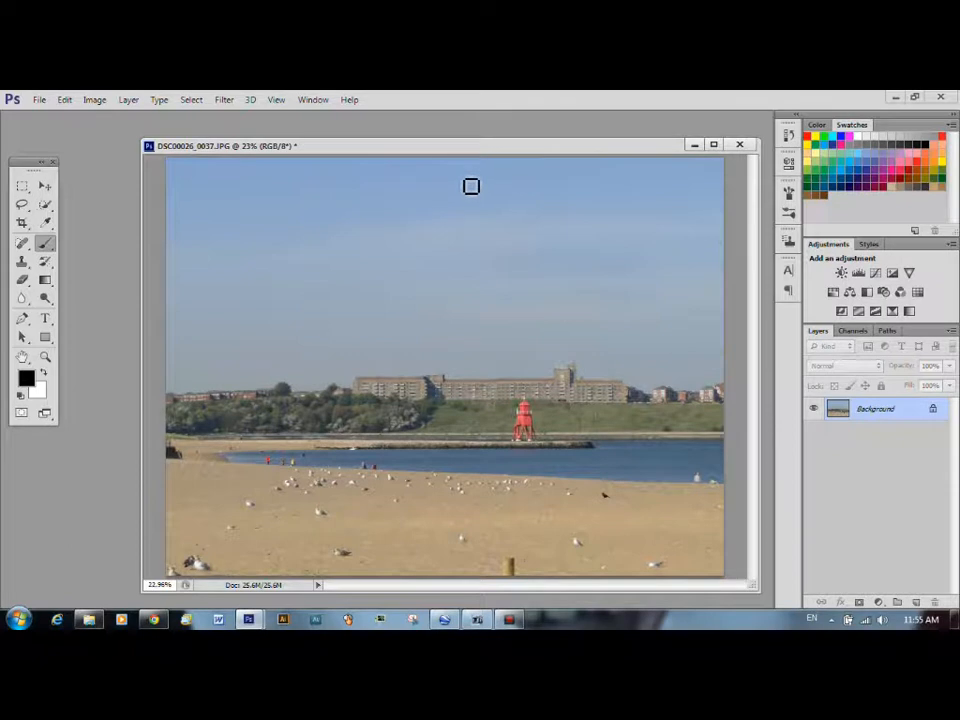
pyautogui.moveTo(494, 284)
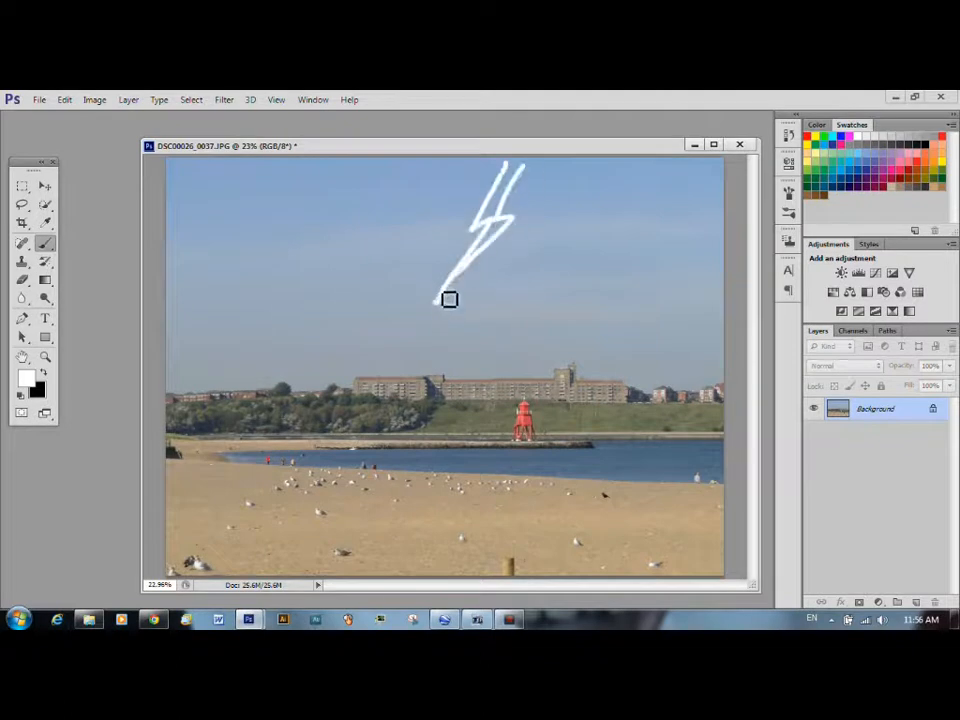
# Step: Paint a rough white zigzag lightning bolt in the sky above the red lighthouse
pyautogui.moveTo(450, 300); pyautogui.dragTo(498, 218)
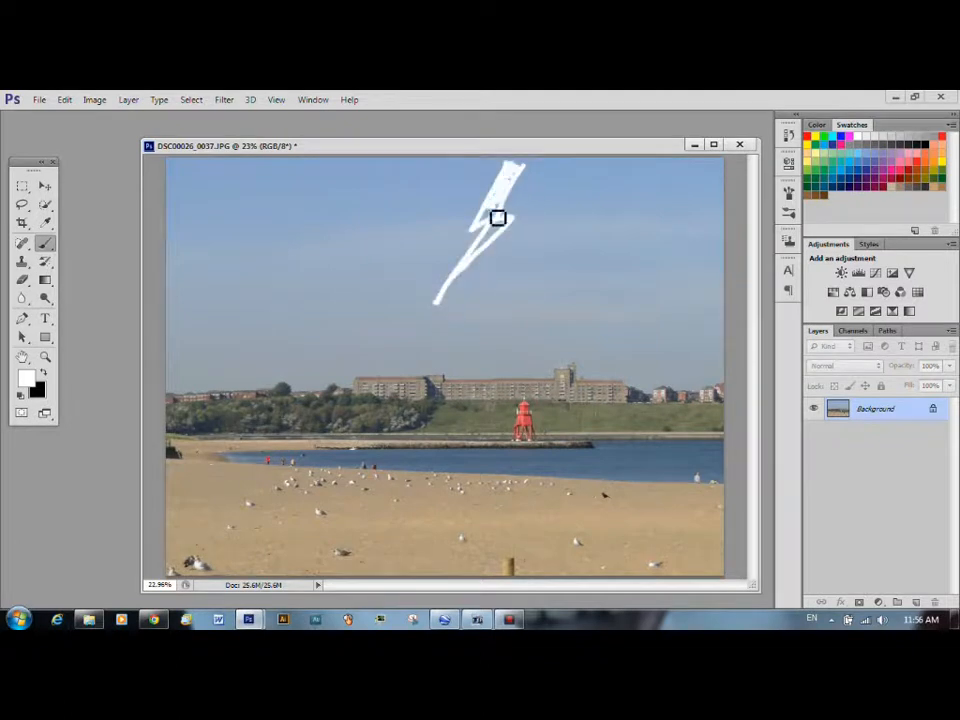
pyautogui.moveTo(498, 218); pyautogui.dragTo(470, 281)
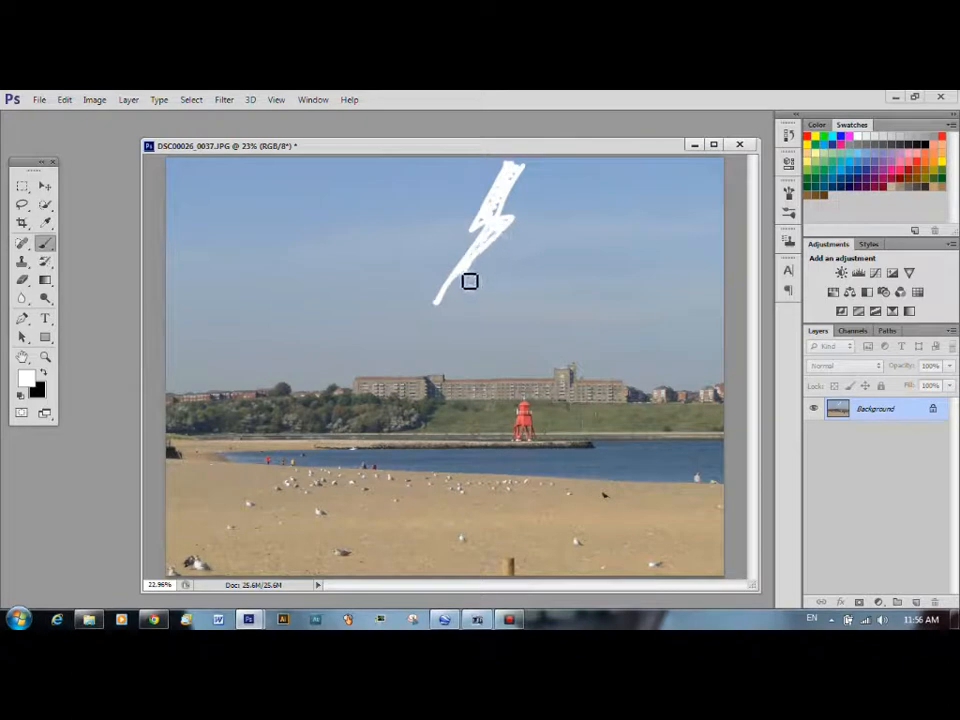
pyautogui.moveTo(470, 281); pyautogui.dragTo(515, 188)
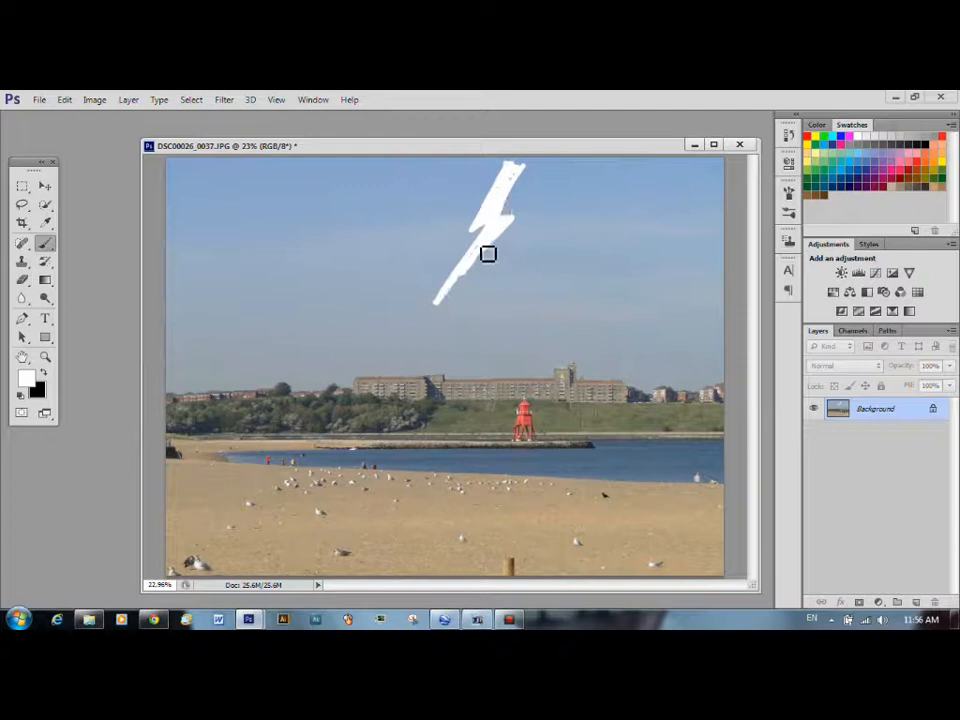
pyautogui.moveTo(488, 253); pyautogui.dragTo(428, 320)
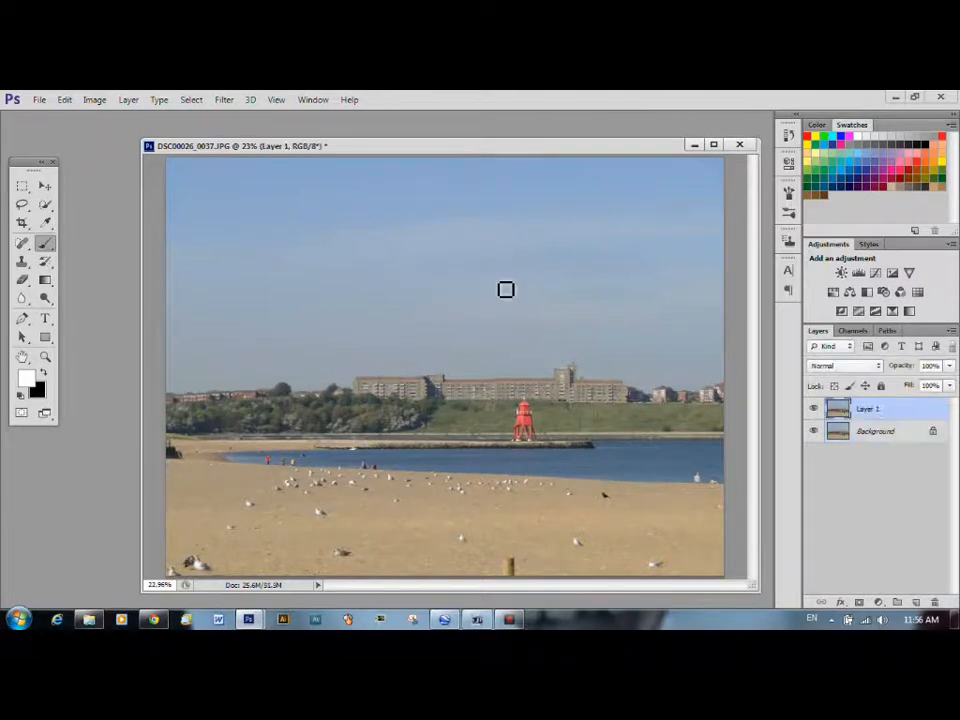
pyautogui.moveTo(595, 256)
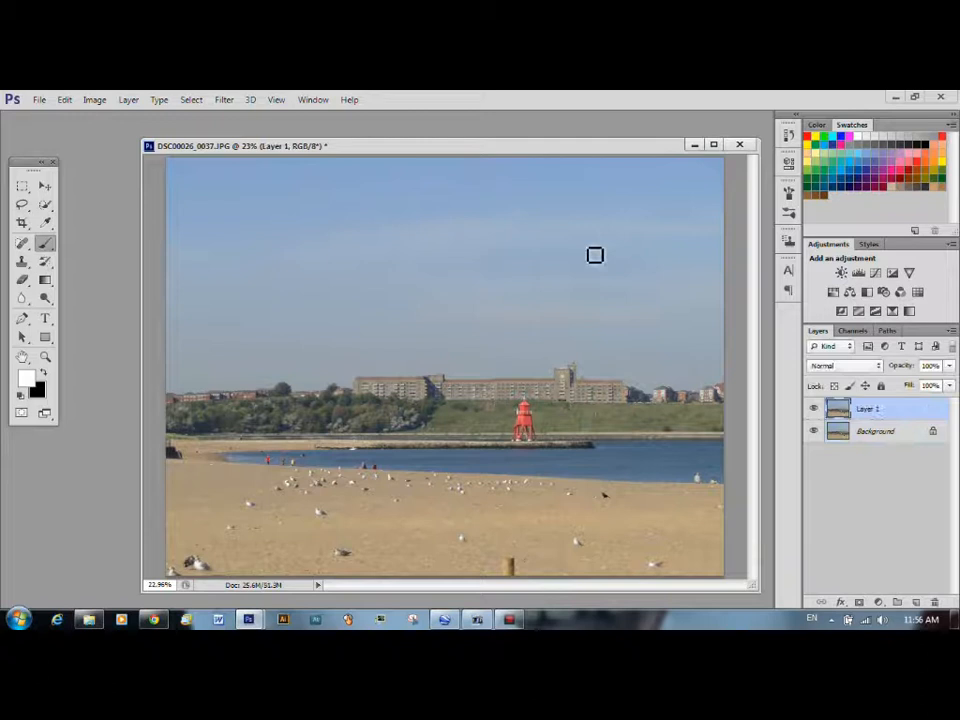
pyautogui.moveTo(492, 189)
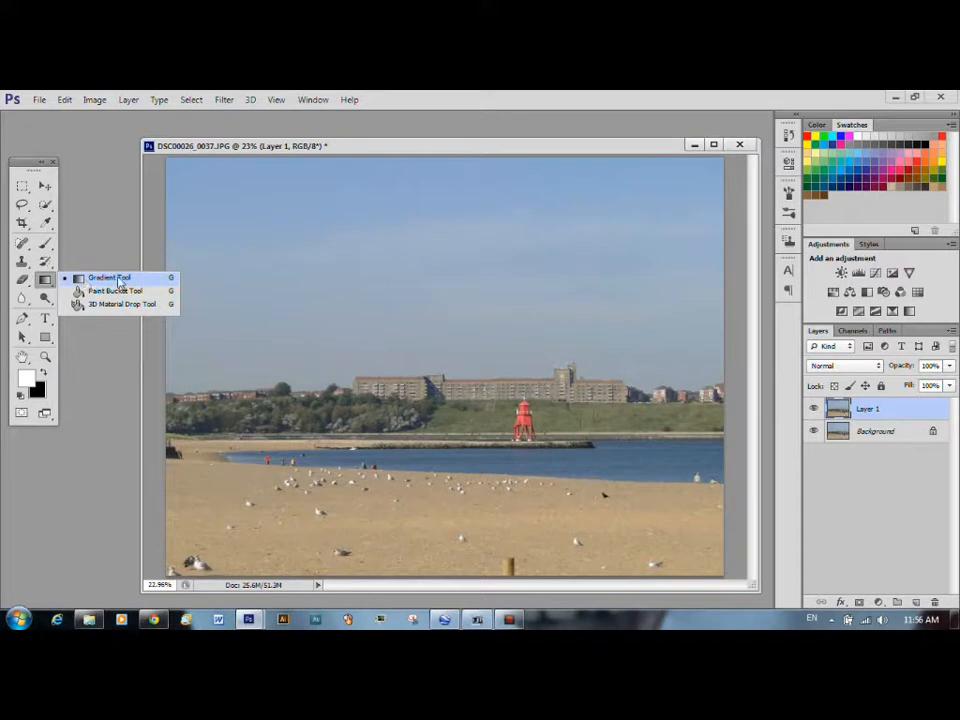
# Step: Create Layer 2 with the Gradient Tool active and drag a top-to-bottom black-to-white gradient
pyautogui.click(110, 277)
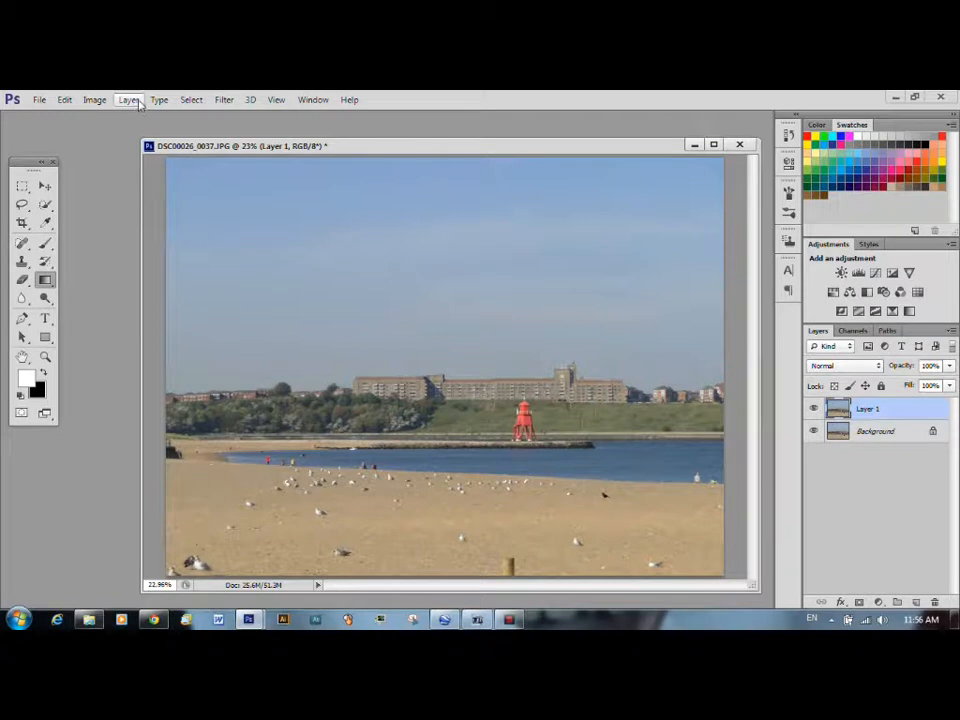
pyautogui.click(128, 99)
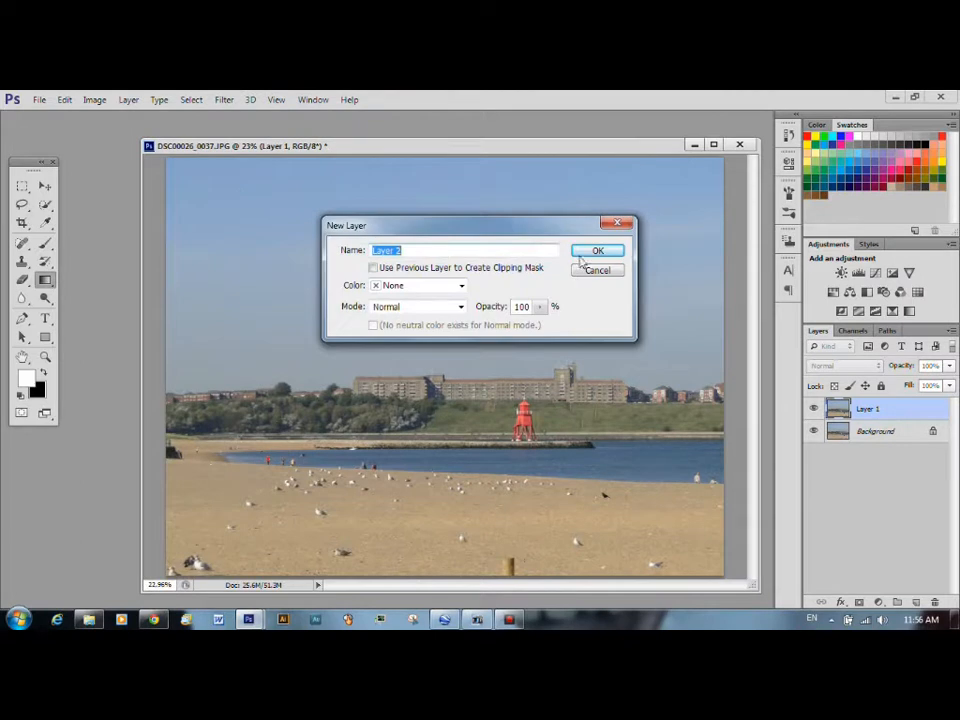
pyautogui.click(597, 250)
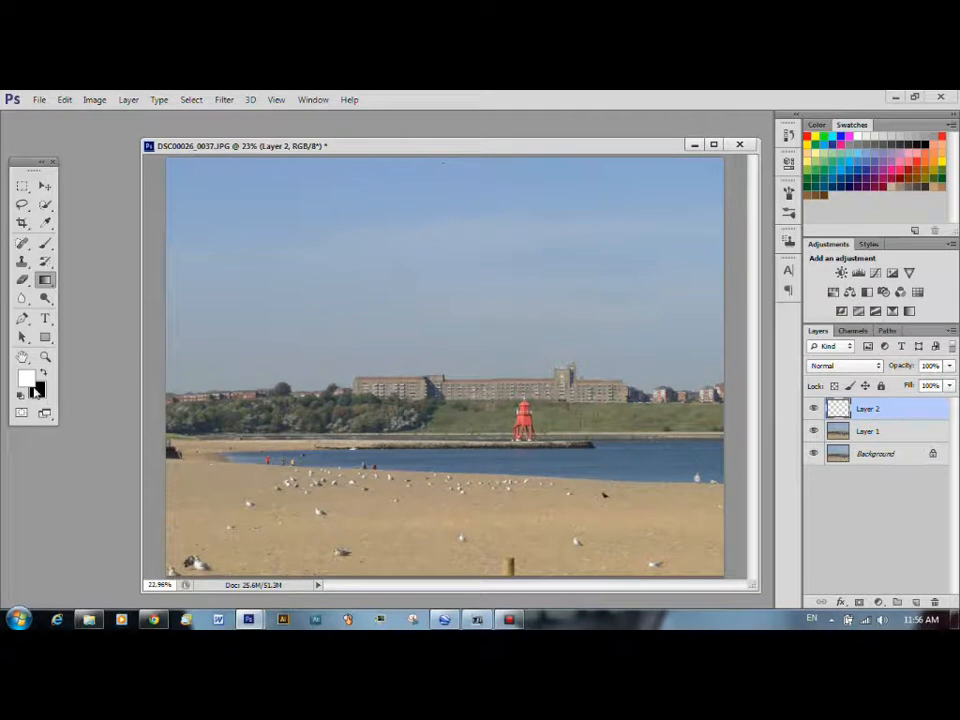
pyautogui.click(27, 378)
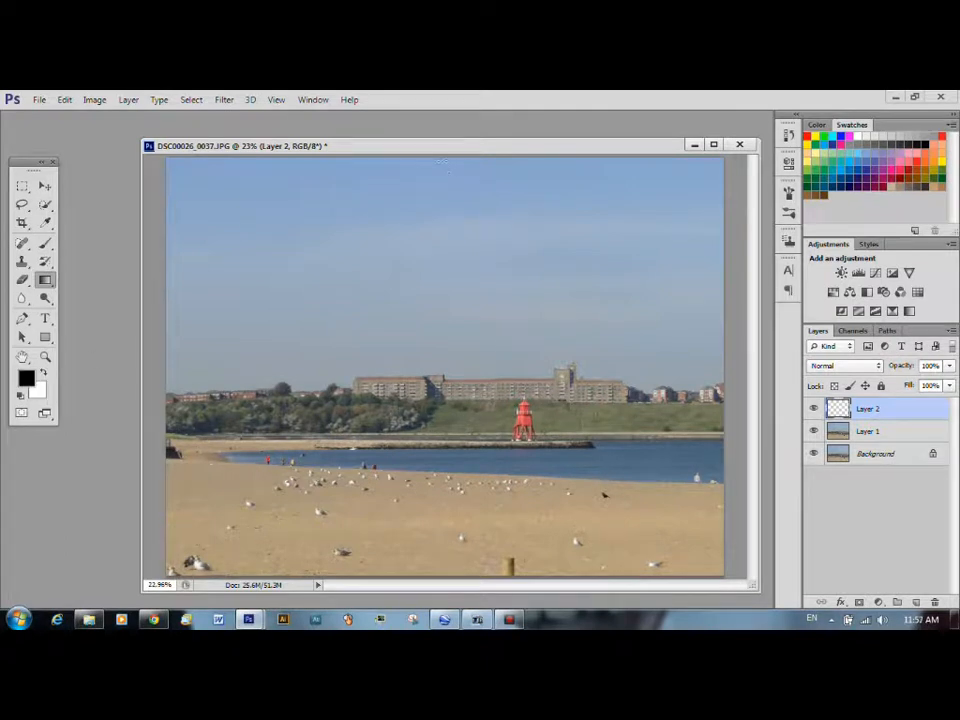
pyautogui.moveTo(450, 165); pyautogui.dragTo(452, 572)
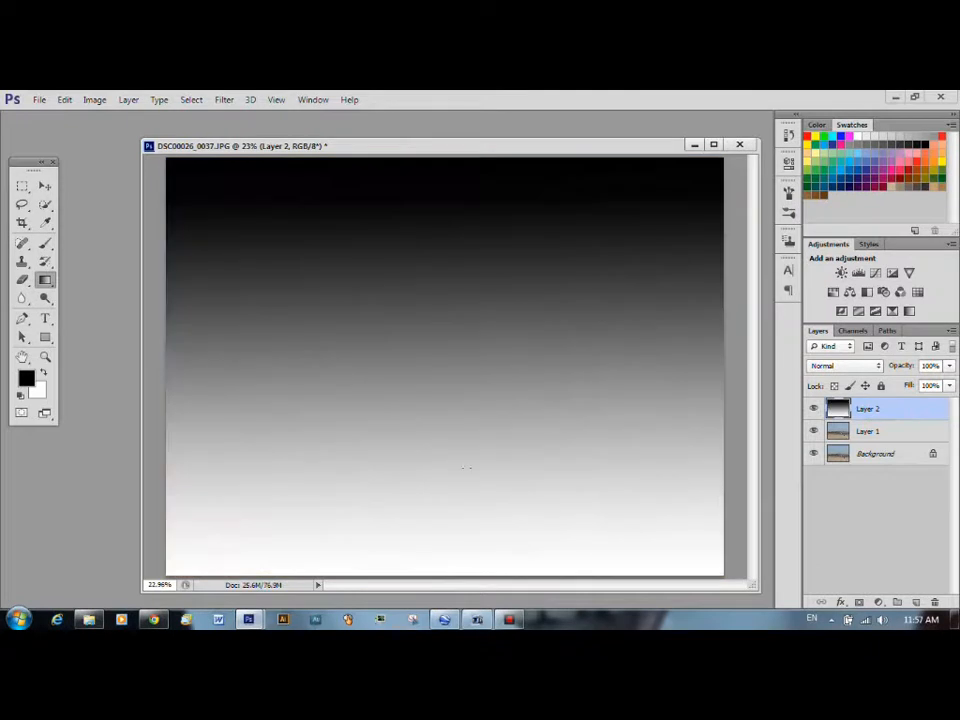
pyautogui.moveTo(487, 287)
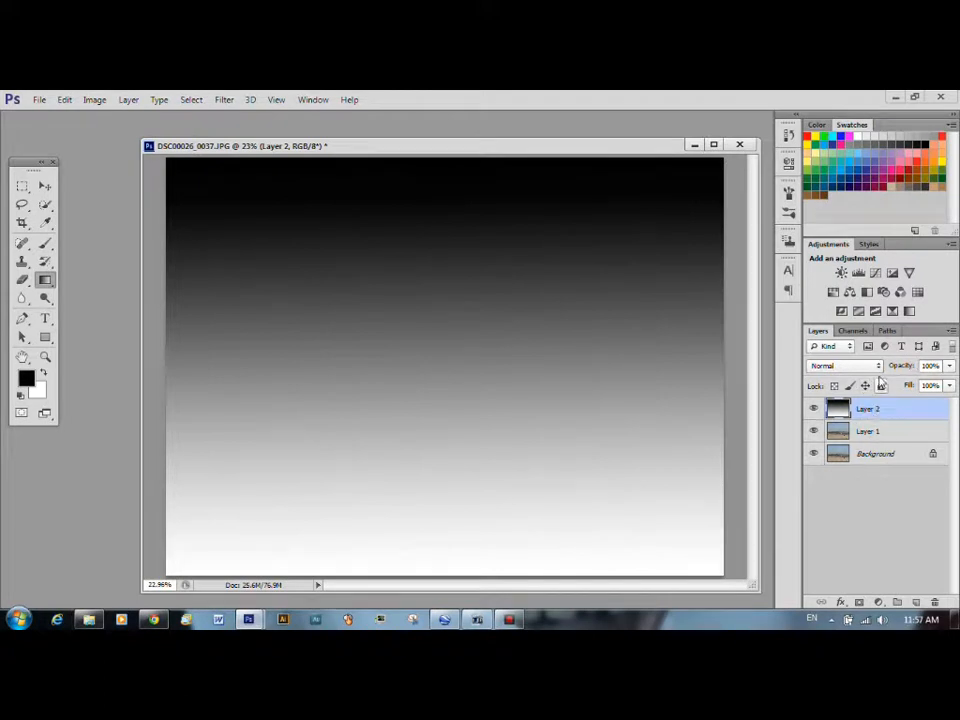
# Step: Set the gradient layer's blend mode to Multiply so the sky darkens toward the top
pyautogui.click(843, 365)
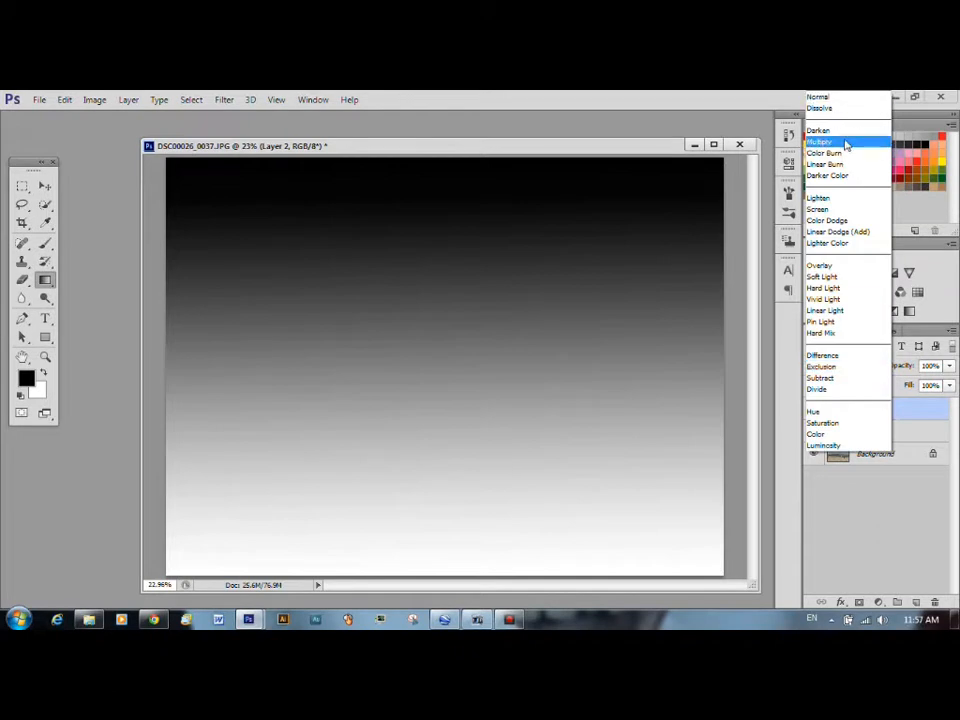
pyautogui.click(820, 141)
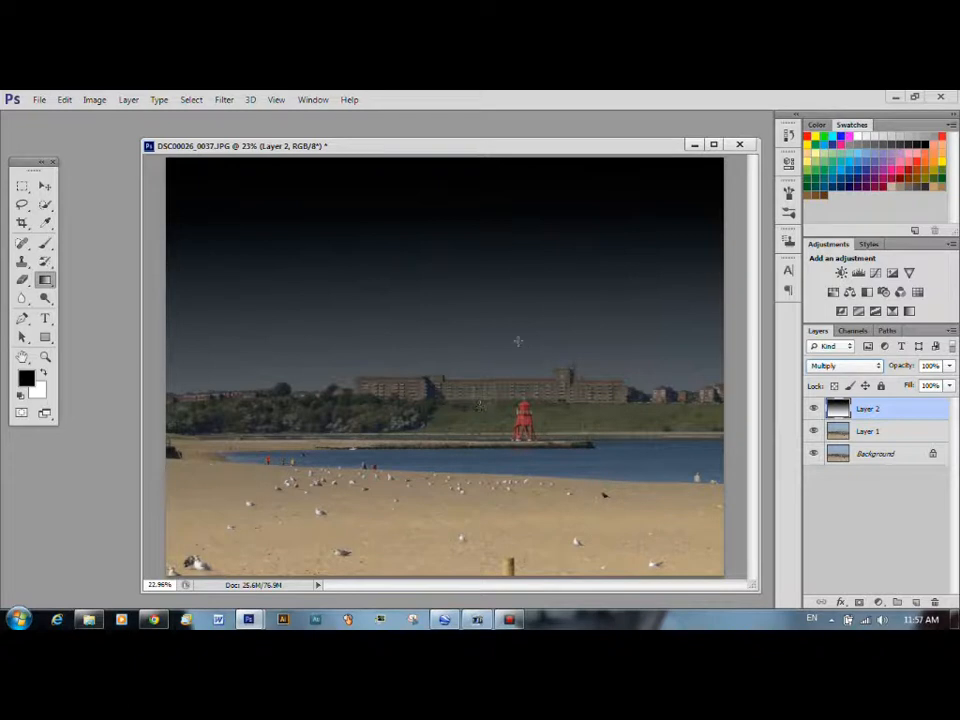
pyautogui.moveTo(510, 358)
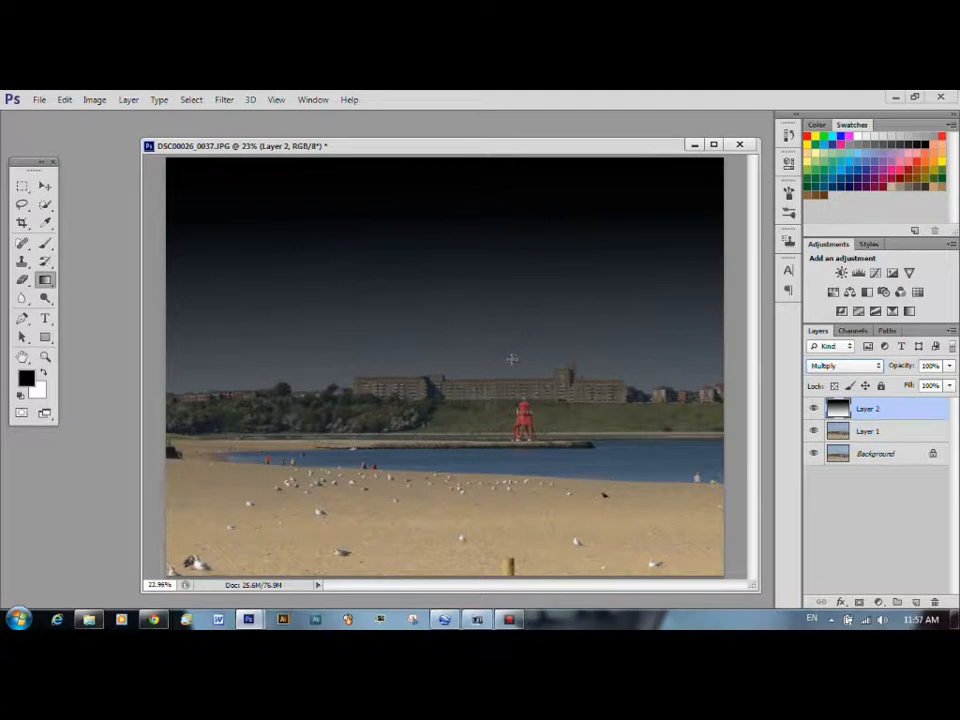
pyautogui.moveTo(190, 99)
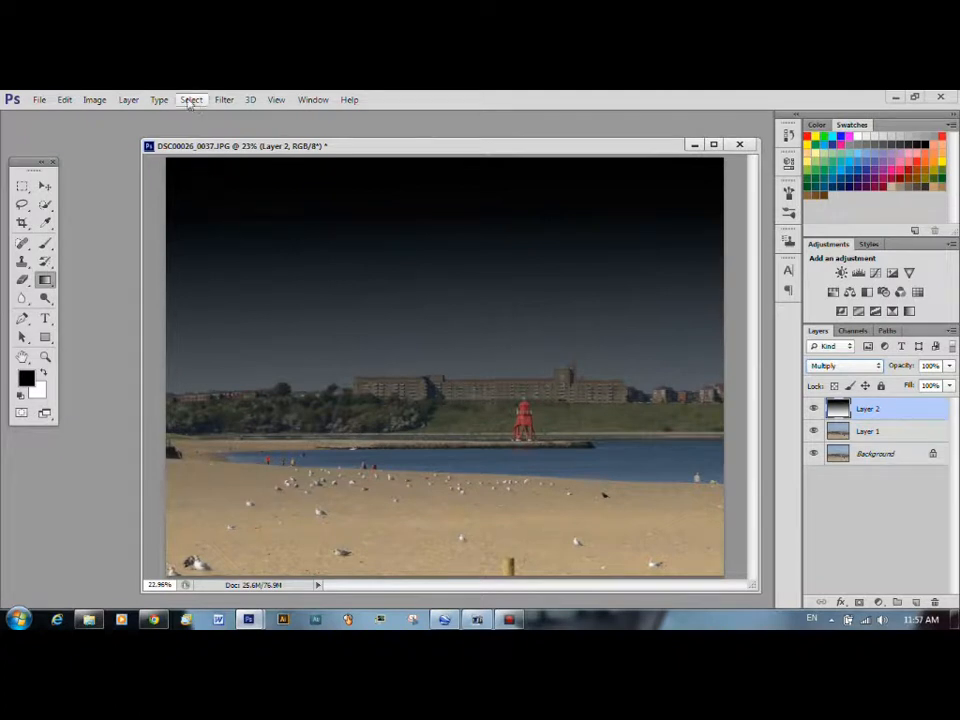
pyautogui.moveTo(159, 99)
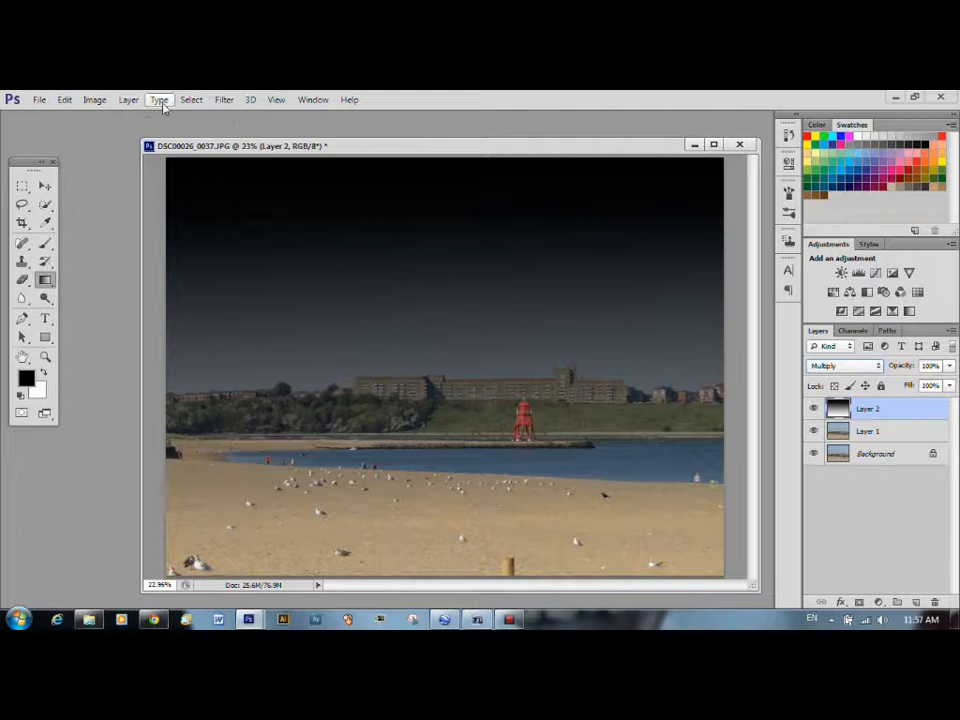
# Step: Create a new empty Layer 3 above the gradient layer via Layer > New > Layer
pyautogui.click(128, 99)
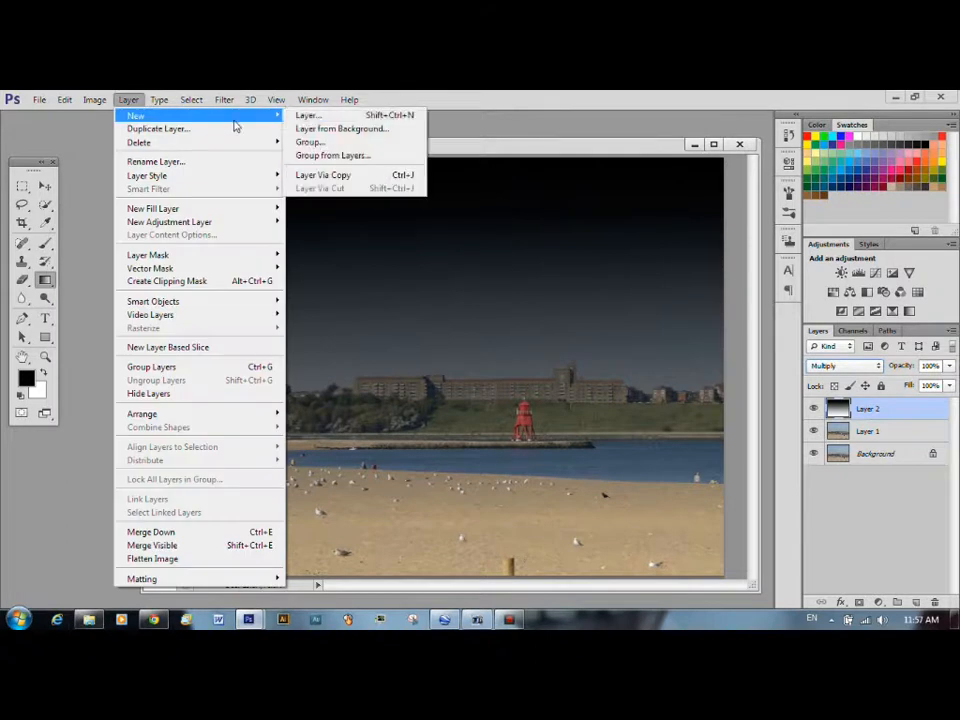
pyautogui.click(307, 114)
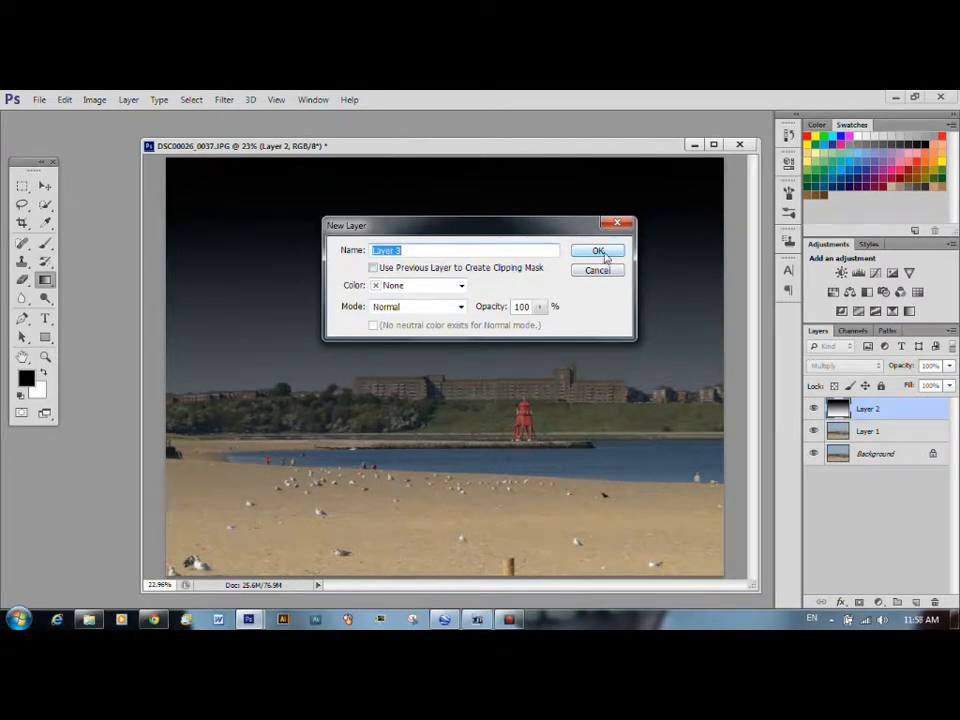
pyautogui.click(598, 250)
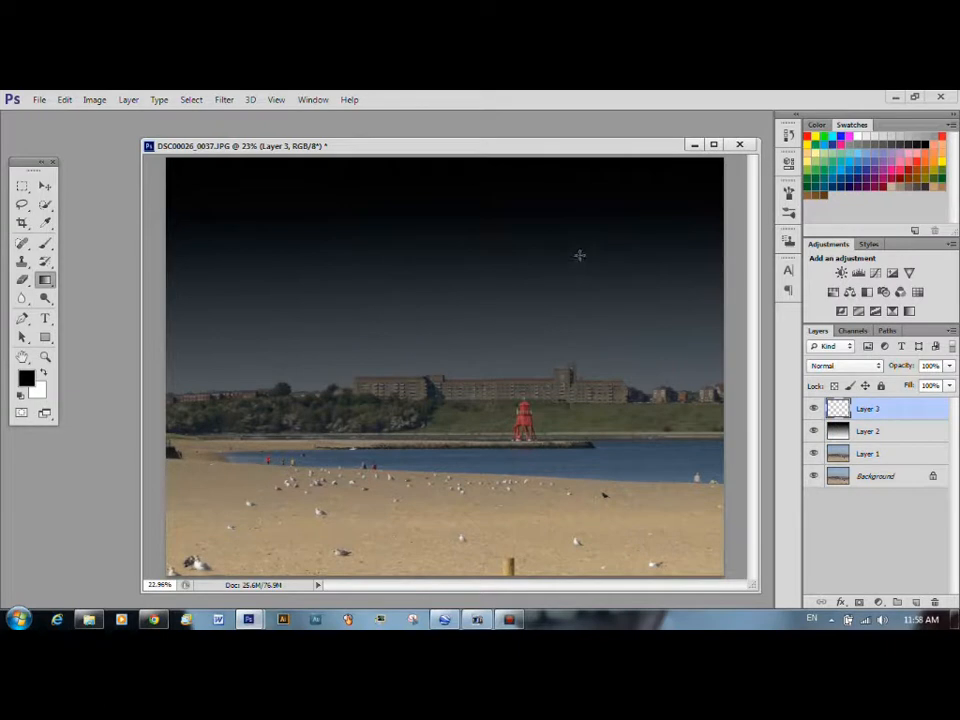
pyautogui.moveTo(496, 288)
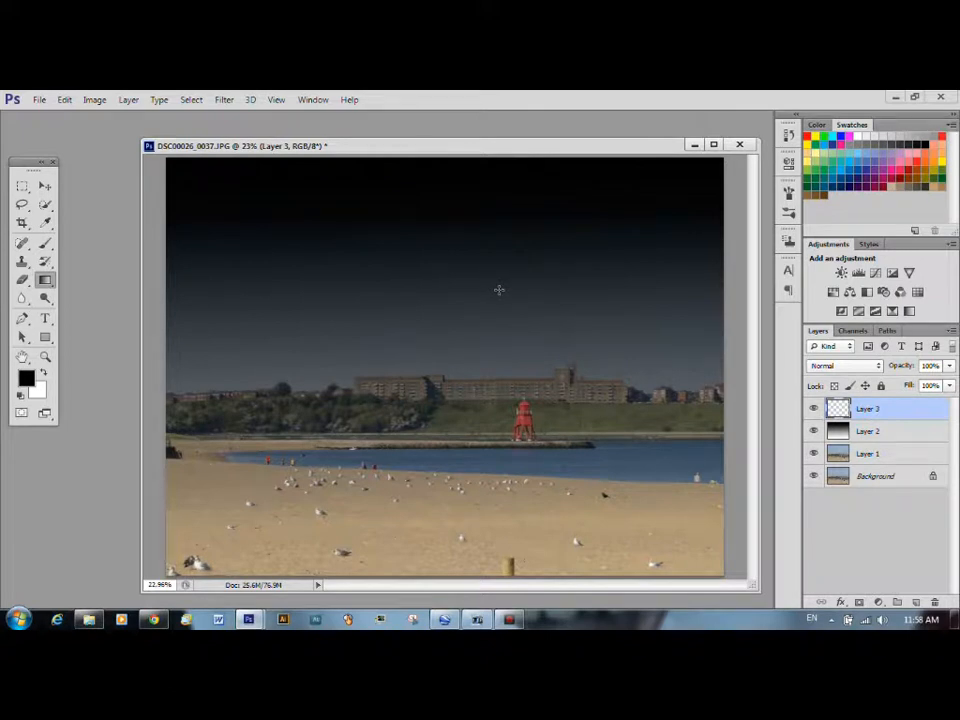
pyautogui.moveTo(566, 230)
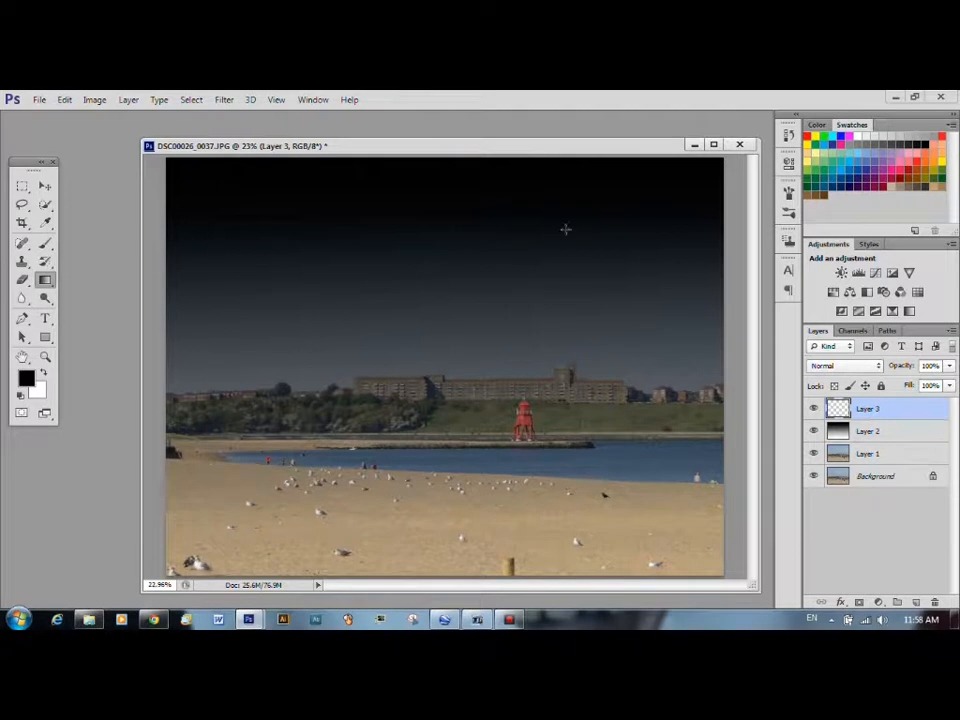
pyautogui.moveTo(435, 283)
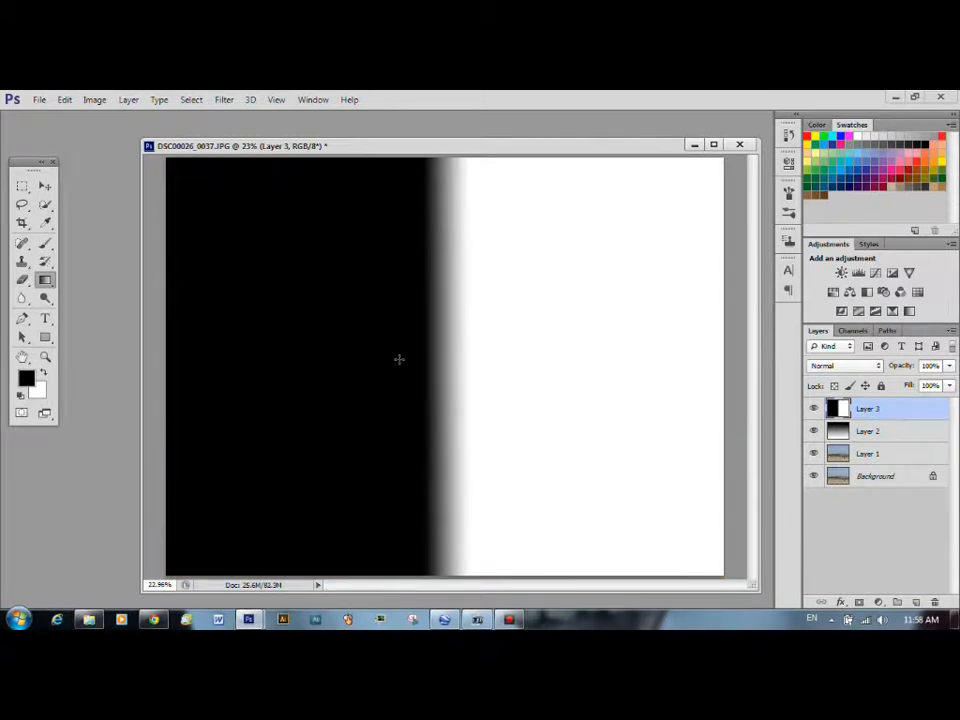
pyautogui.moveTo(405, 335)
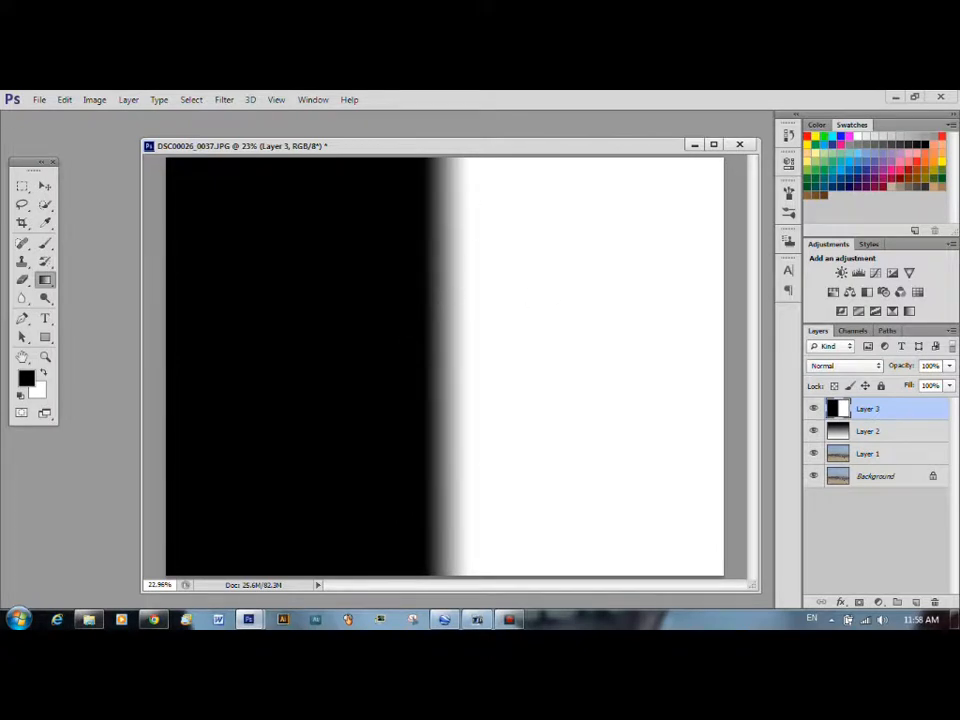
pyautogui.moveTo(603, 192)
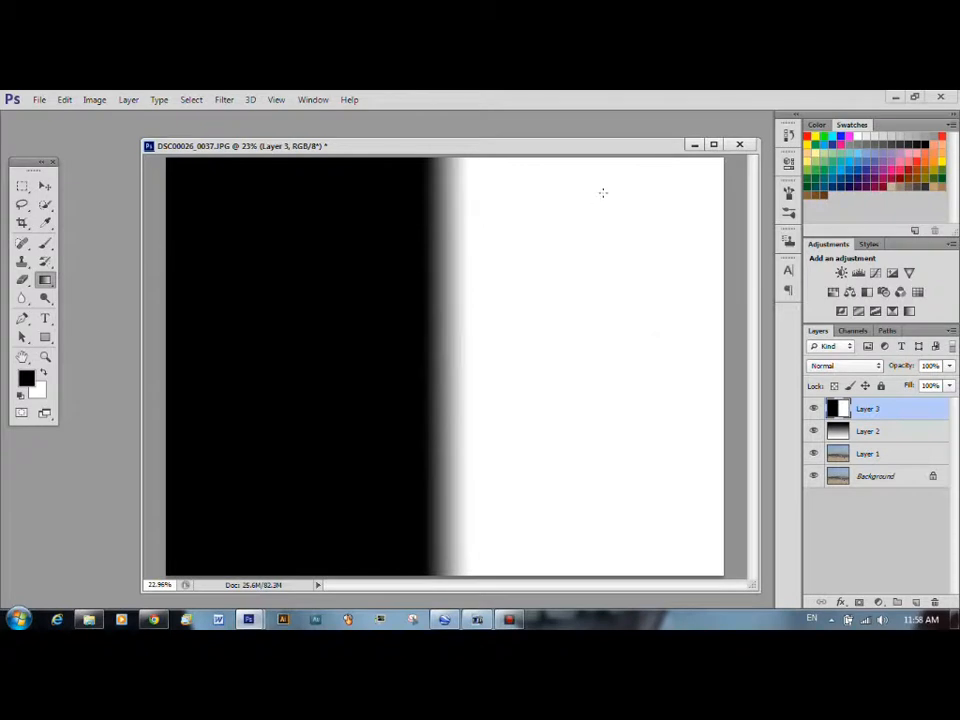
pyautogui.moveTo(245, 143)
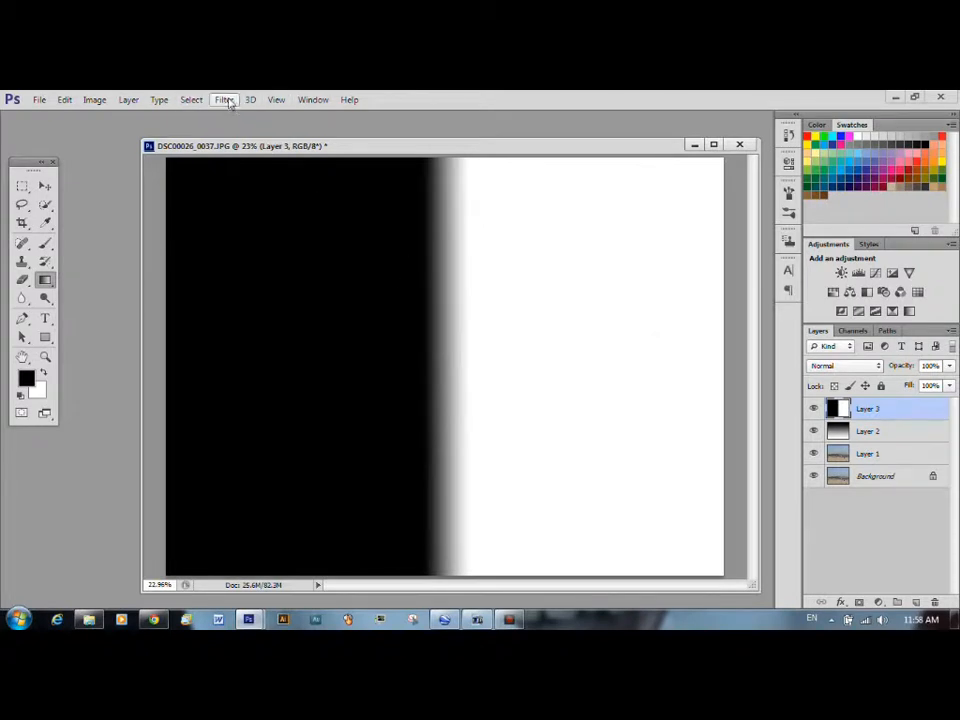
# Step: Fill Layer 3 with Difference Clouds from the Filter > Render menu
pyautogui.click(224, 99)
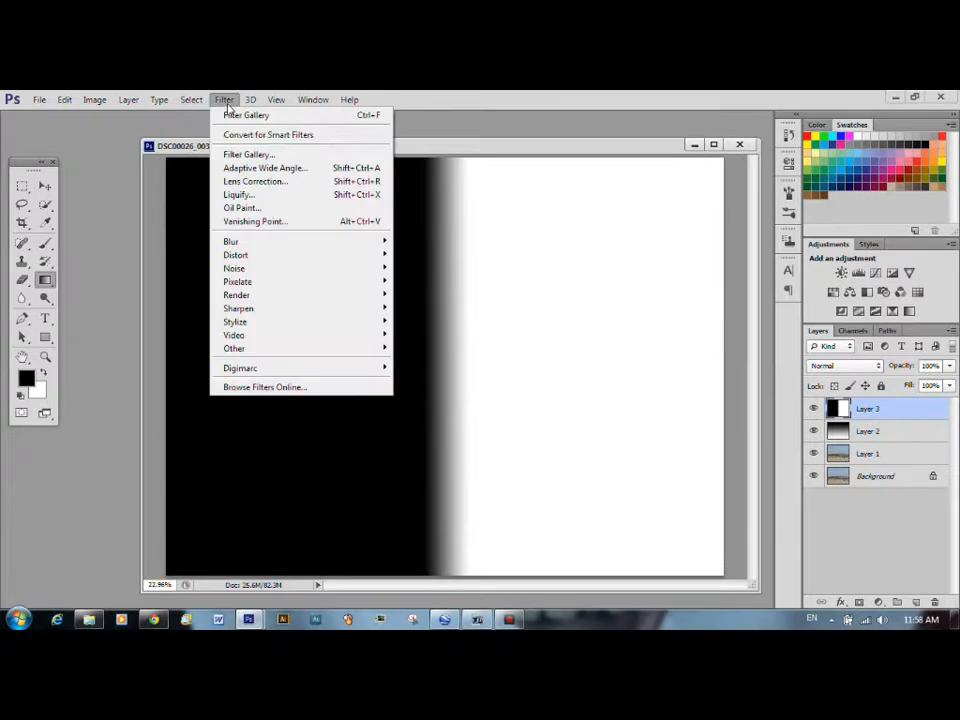
pyautogui.moveTo(237, 295)
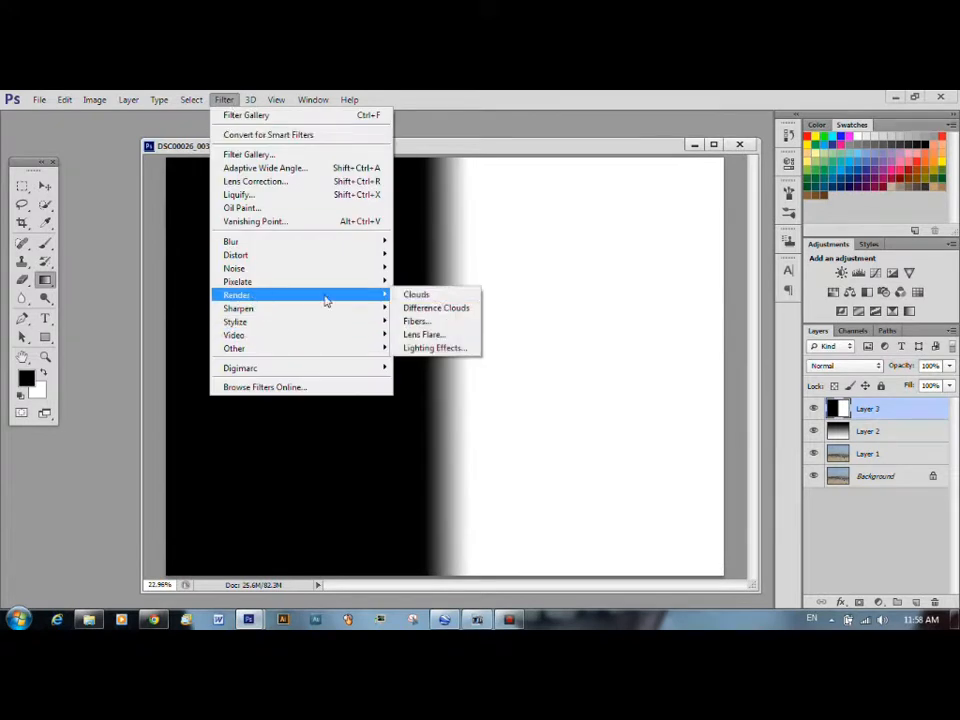
pyautogui.moveTo(437, 308)
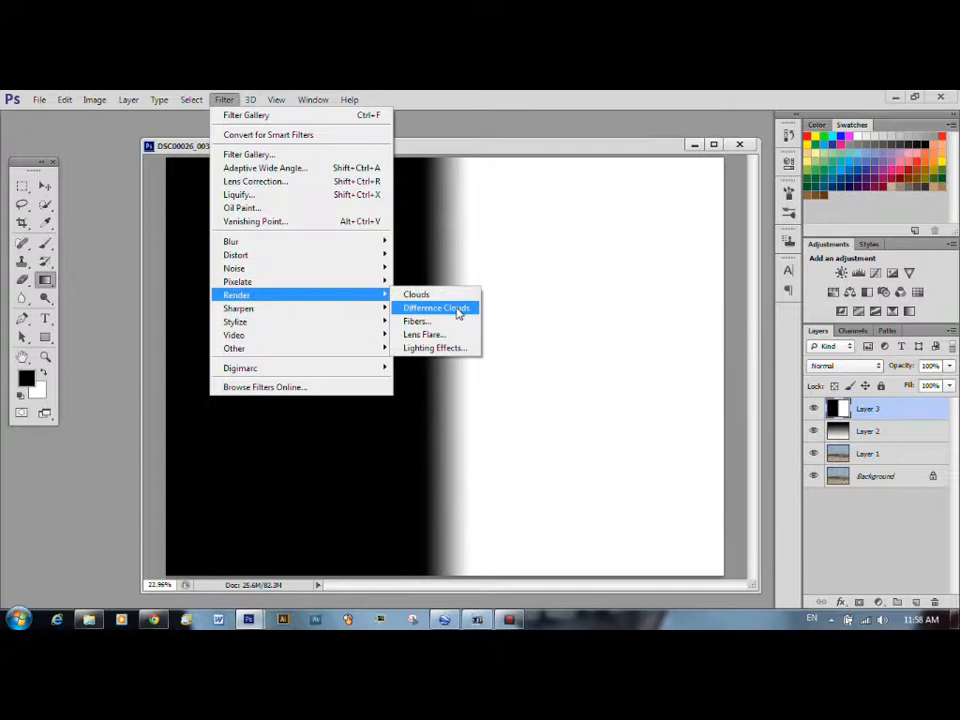
pyautogui.click(435, 307)
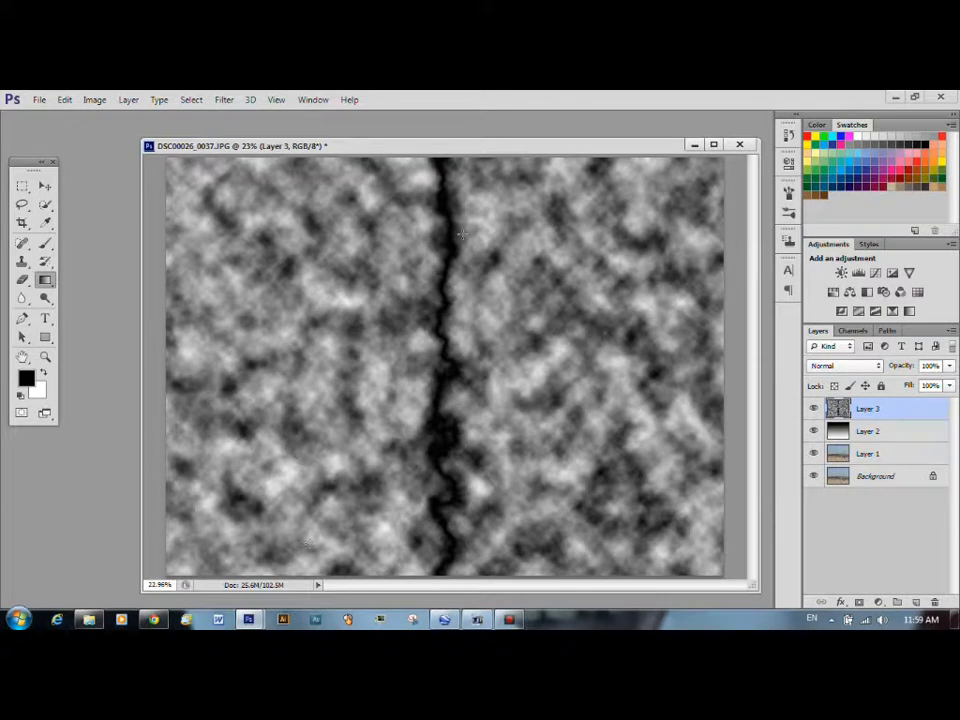
pyautogui.moveTo(443, 313)
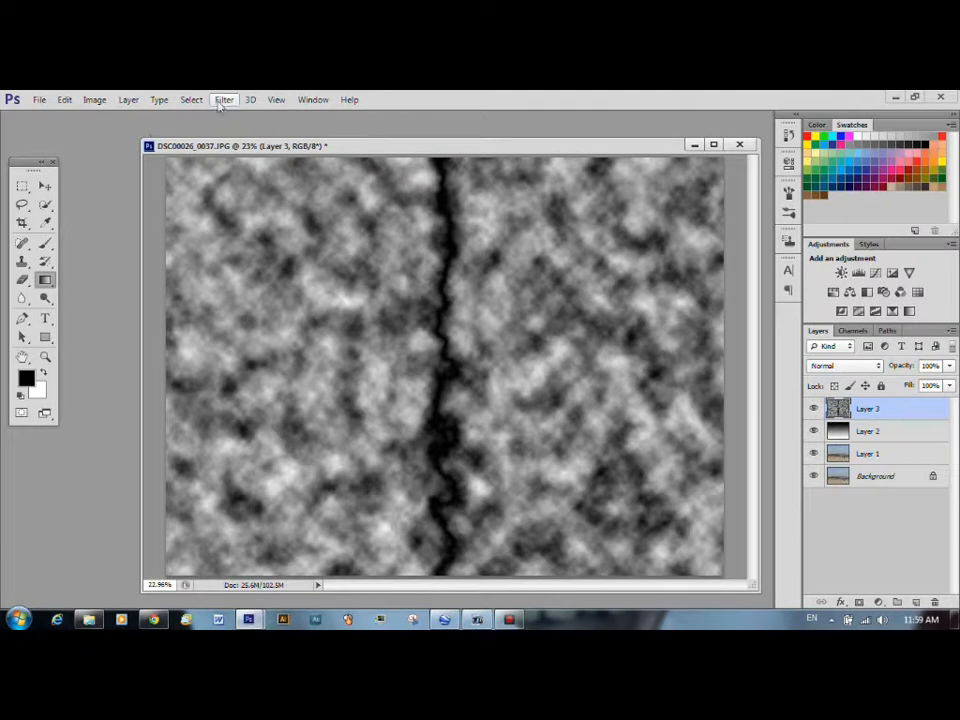
pyautogui.moveTo(271, 206)
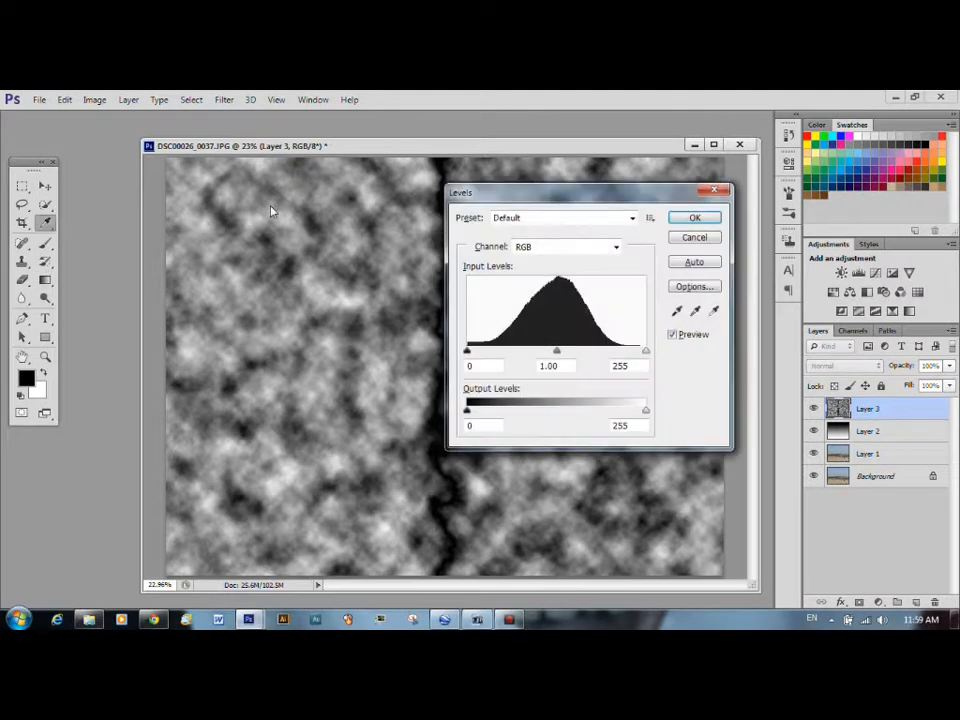
# Step: In Levels, pull the white and midtone sliders left to isolate a thin jagged streak, then apply
pyautogui.moveTo(588, 192); pyautogui.dragTo(607, 194)
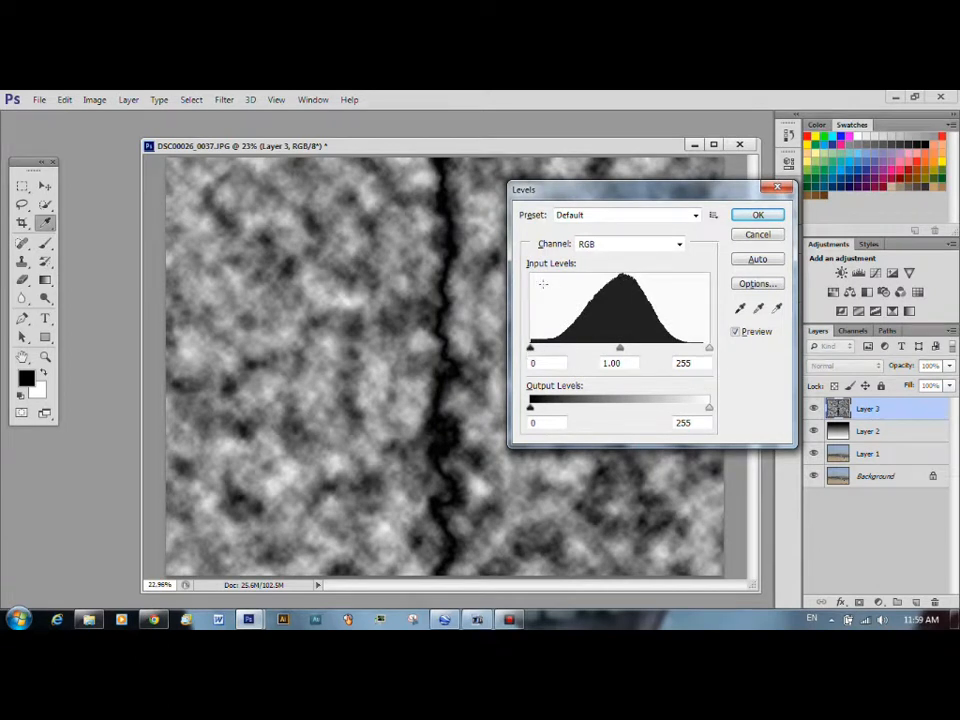
pyautogui.moveTo(619, 347); pyautogui.dragTo(586, 347)
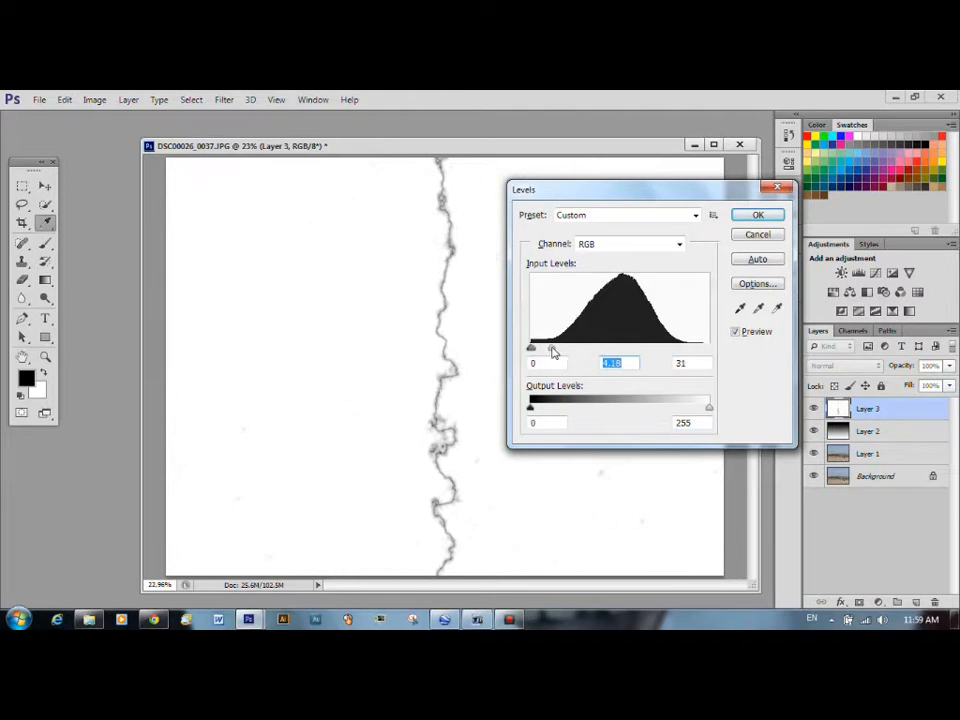
pyautogui.moveTo(553, 347); pyautogui.dragTo(533, 347)
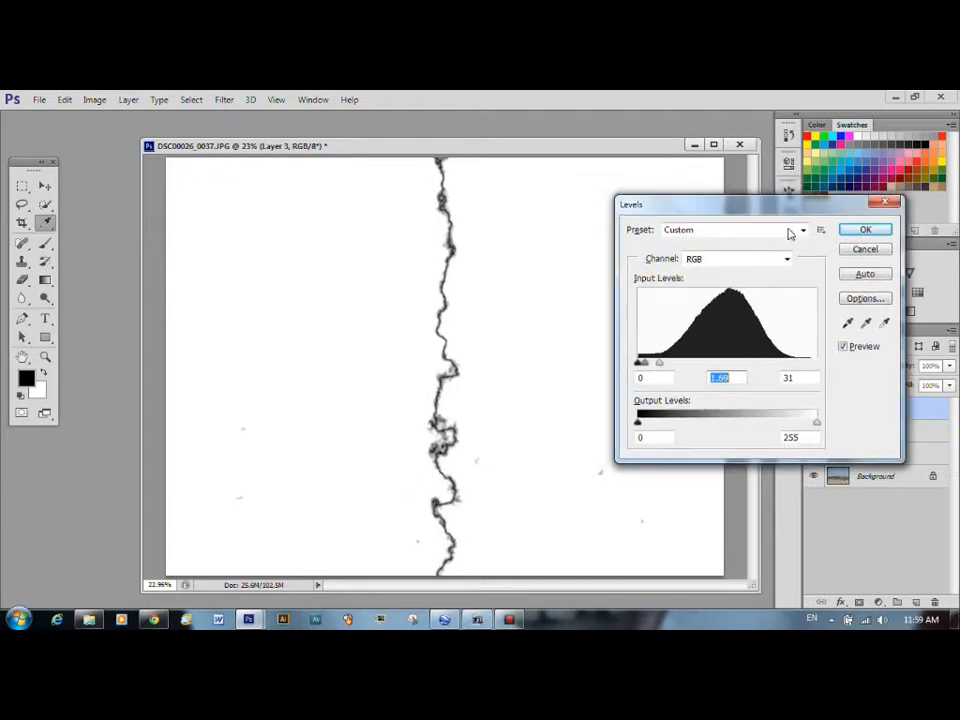
pyautogui.moveTo(532, 460)
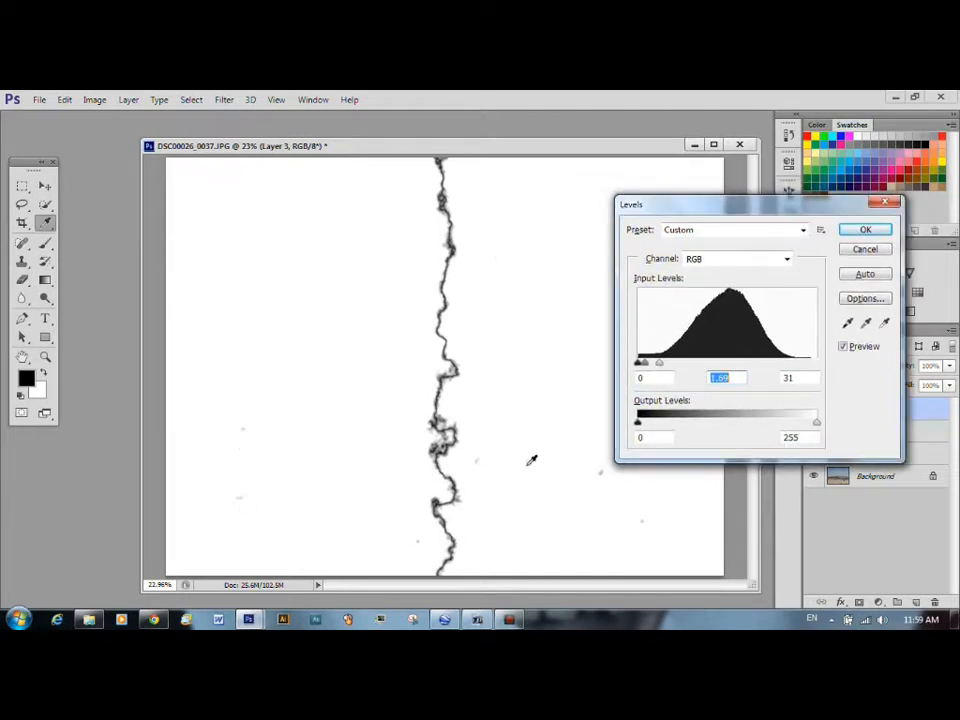
pyautogui.moveTo(320, 441)
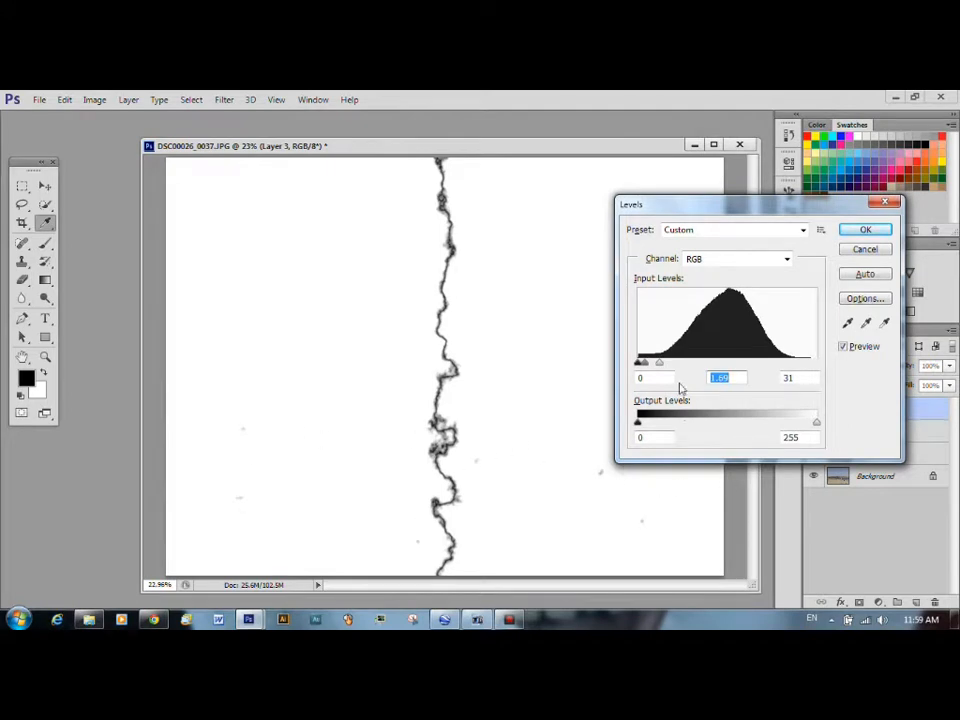
pyautogui.click(865, 229)
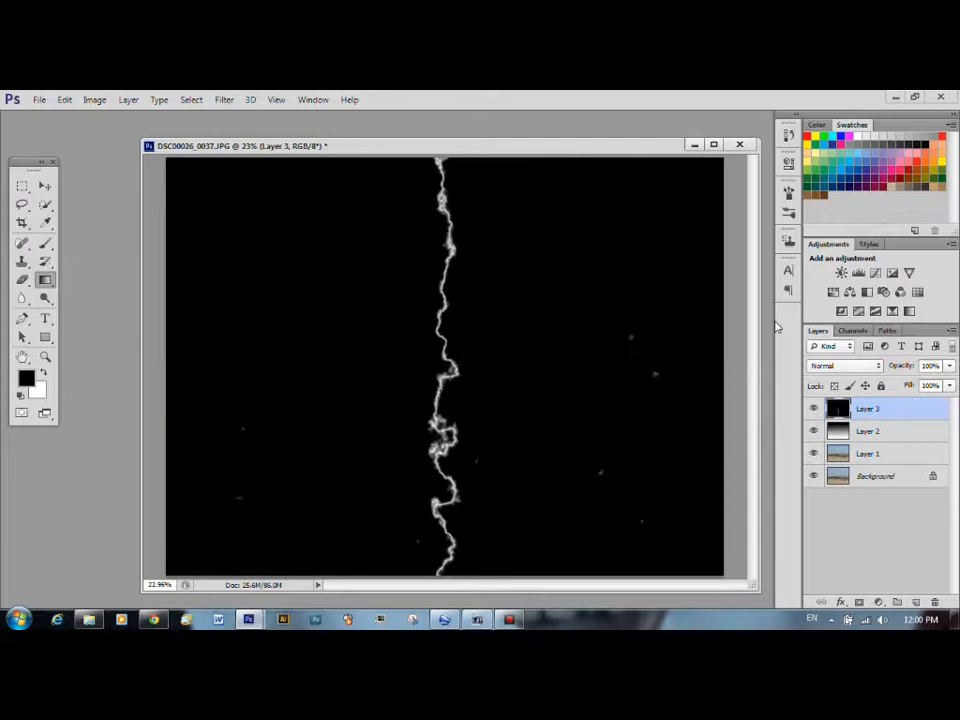
pyautogui.moveTo(322, 238)
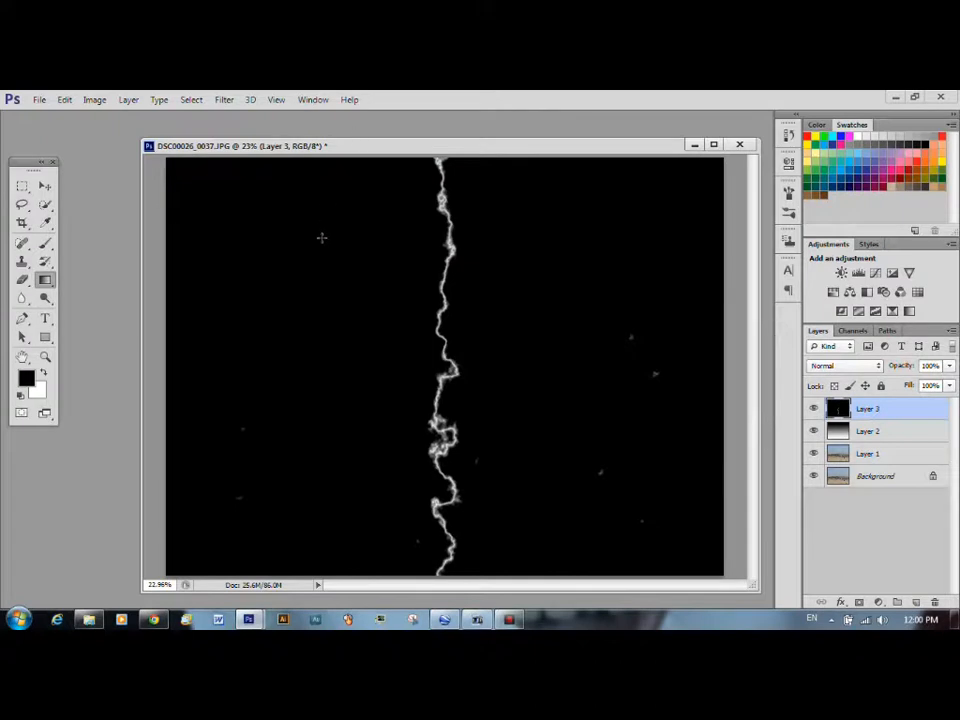
pyautogui.moveTo(305, 302)
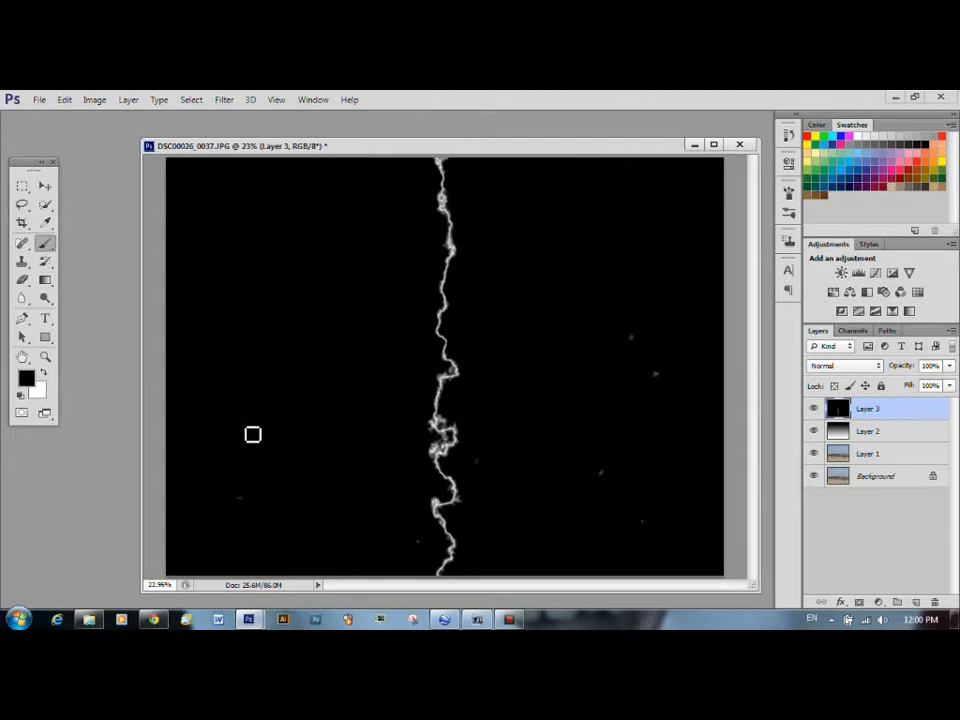
pyautogui.moveTo(634, 439)
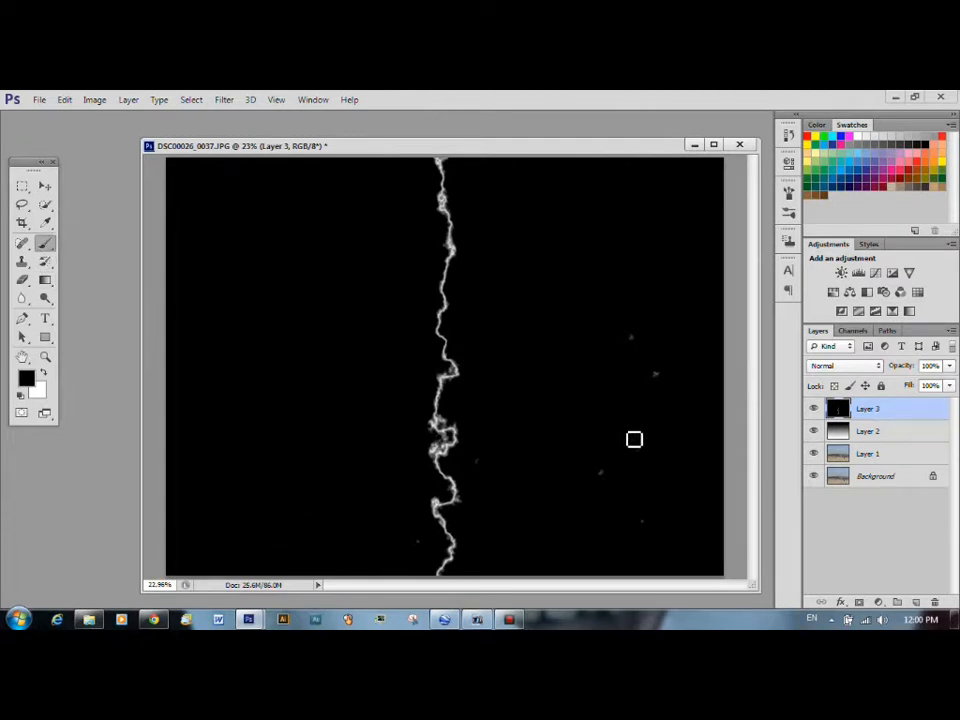
pyautogui.moveTo(648, 448)
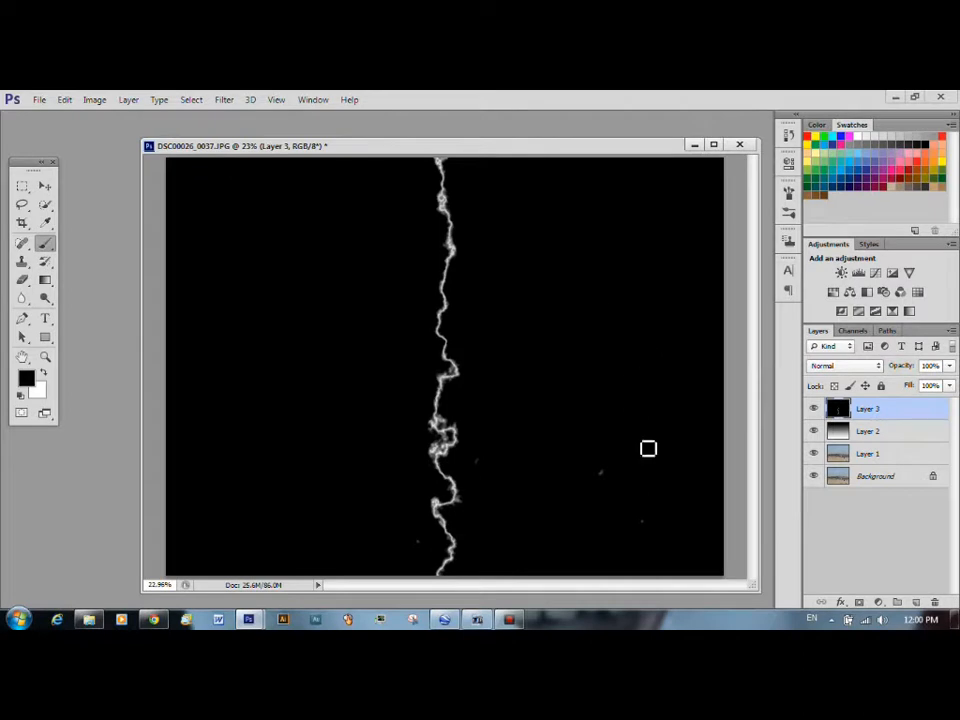
pyautogui.moveTo(484, 465)
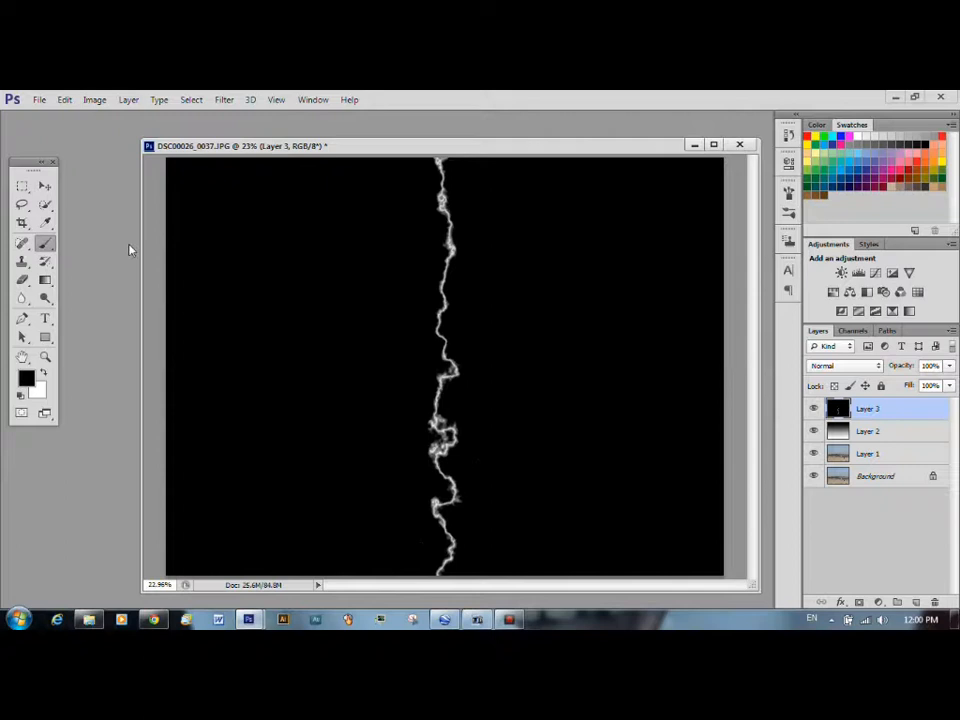
pyautogui.moveTo(80, 328)
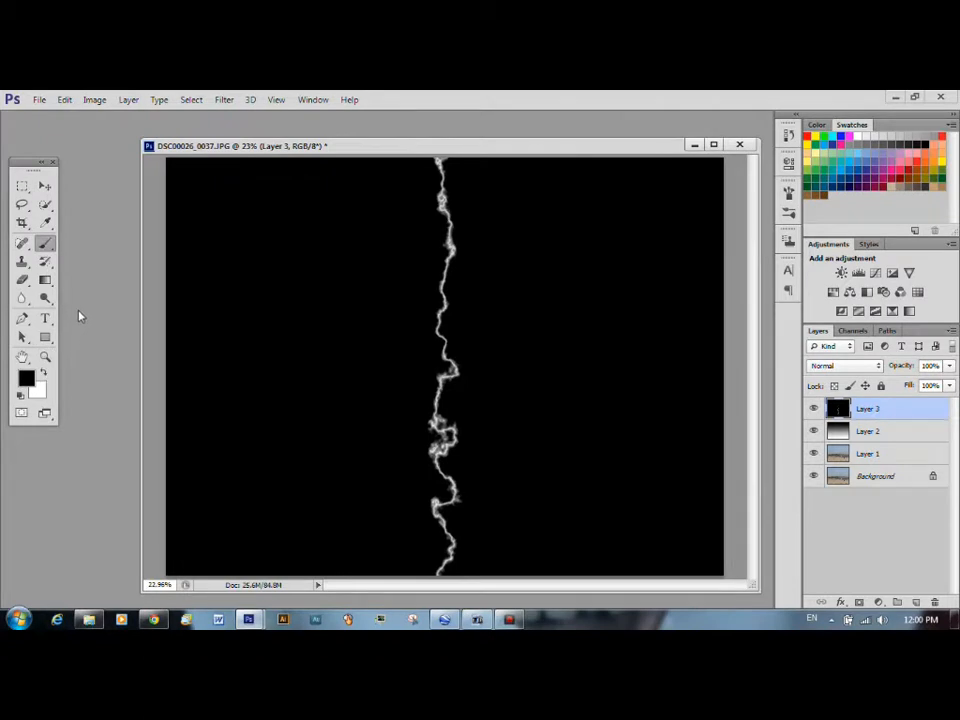
pyautogui.moveTo(95, 305)
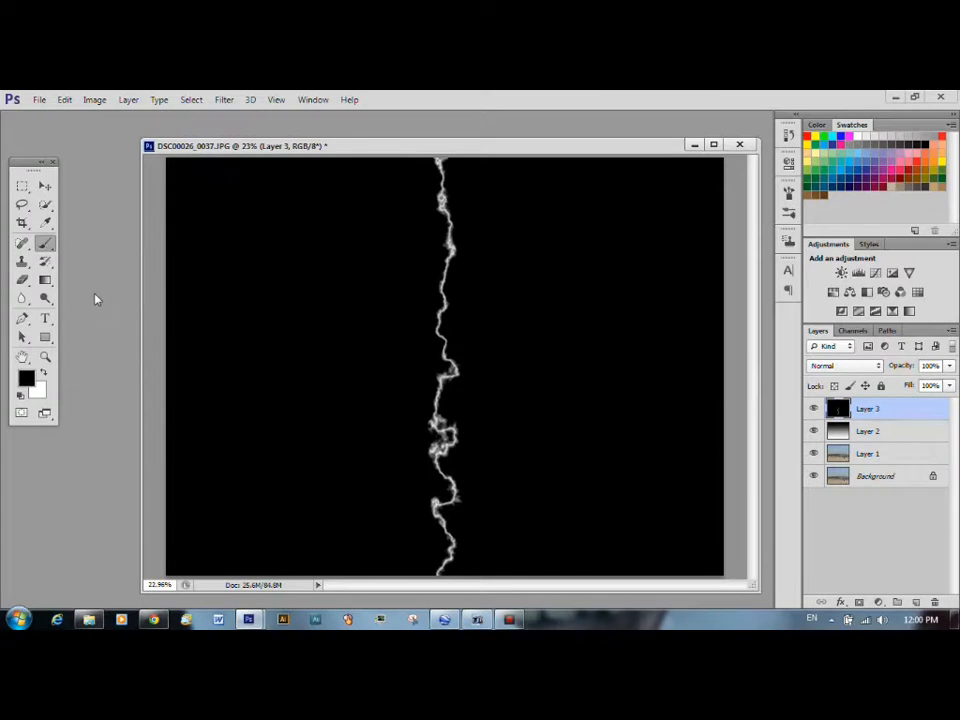
pyautogui.moveTo(106, 290)
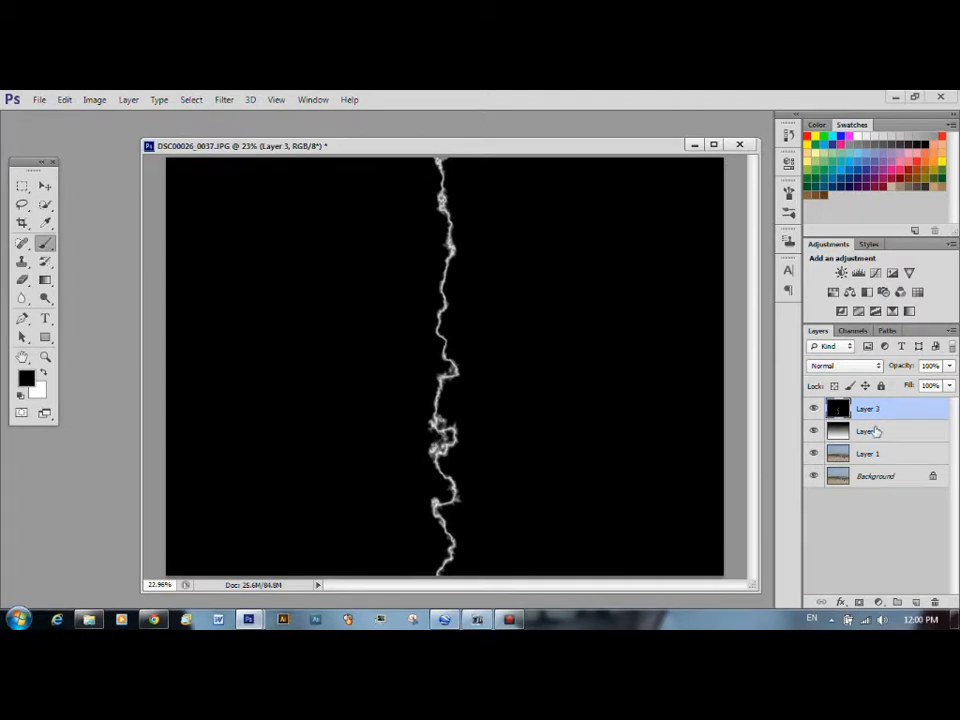
# Step: Set Layer 3's blend mode to Screen so the black drops out around the white bolt
pyautogui.click(845, 365)
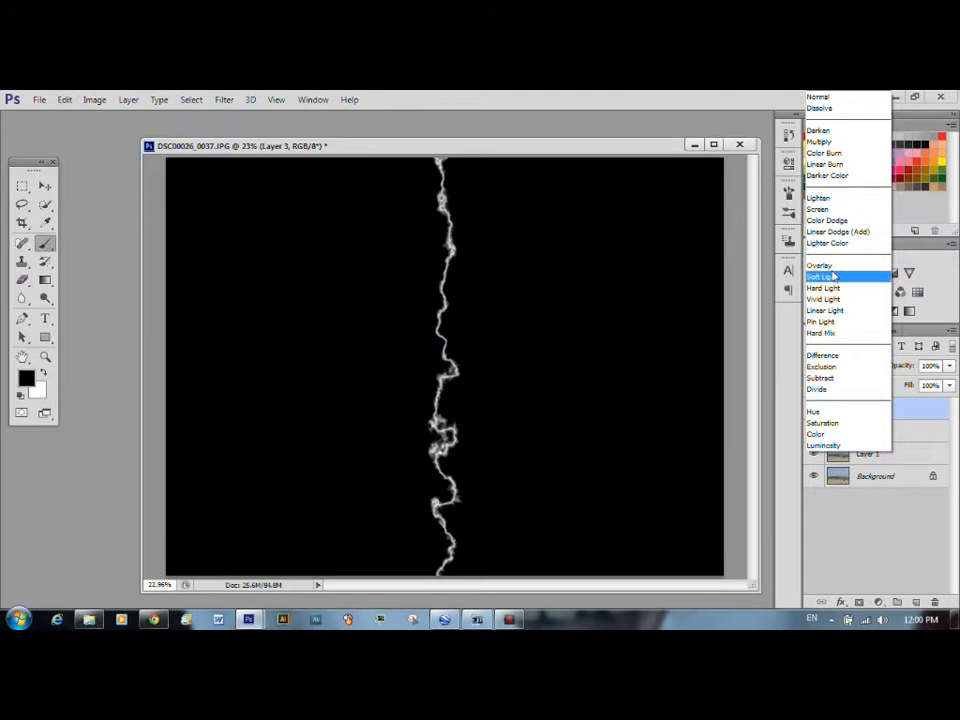
pyautogui.click(818, 209)
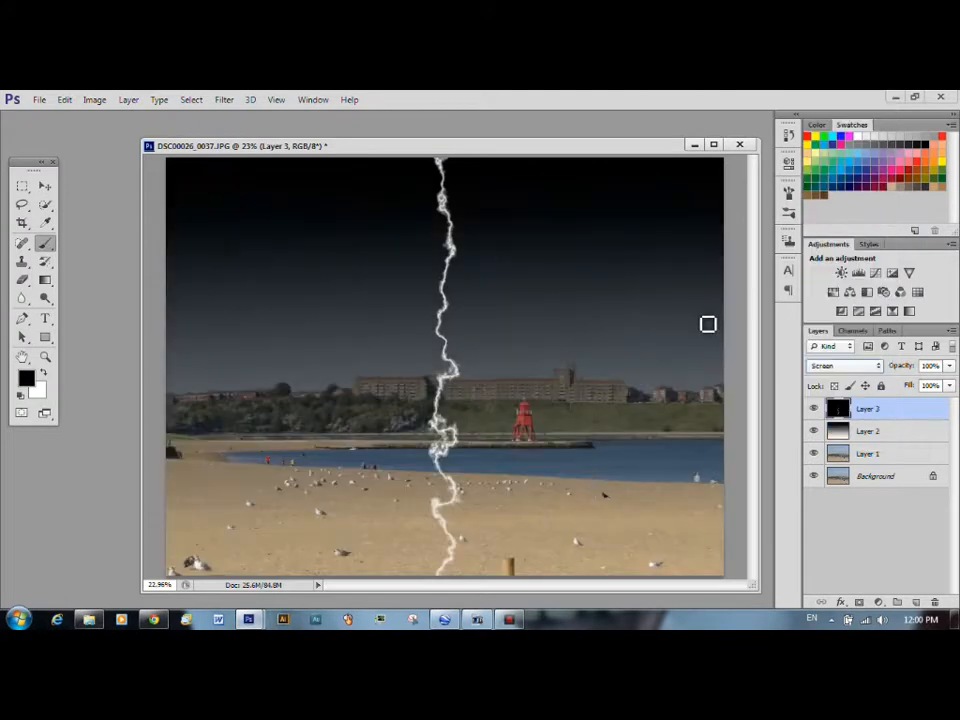
pyautogui.moveTo(717, 324)
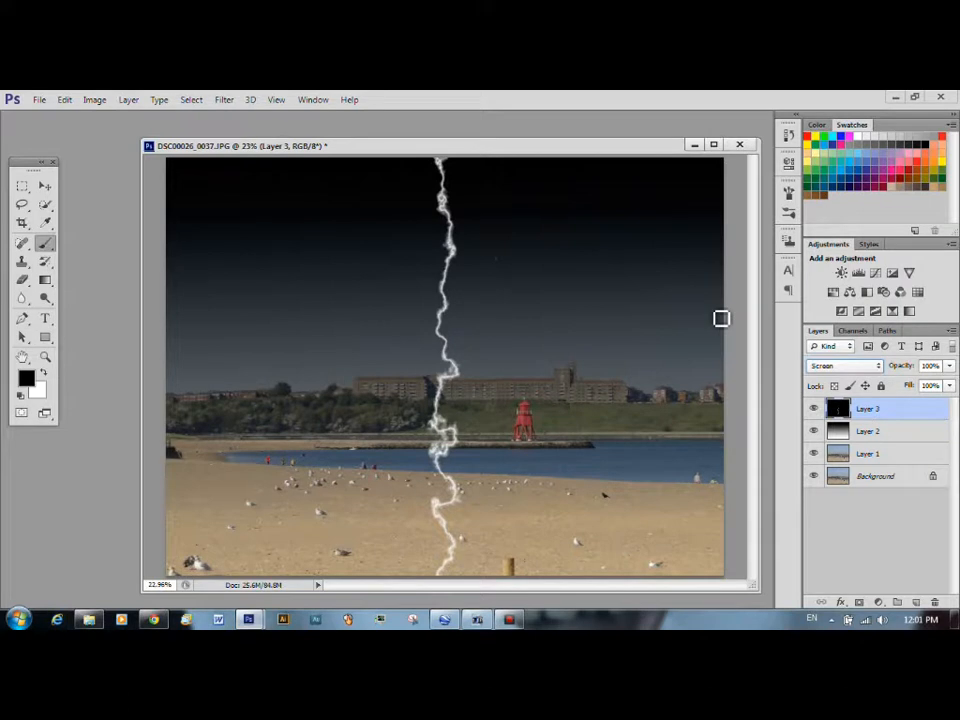
pyautogui.moveTo(547, 249)
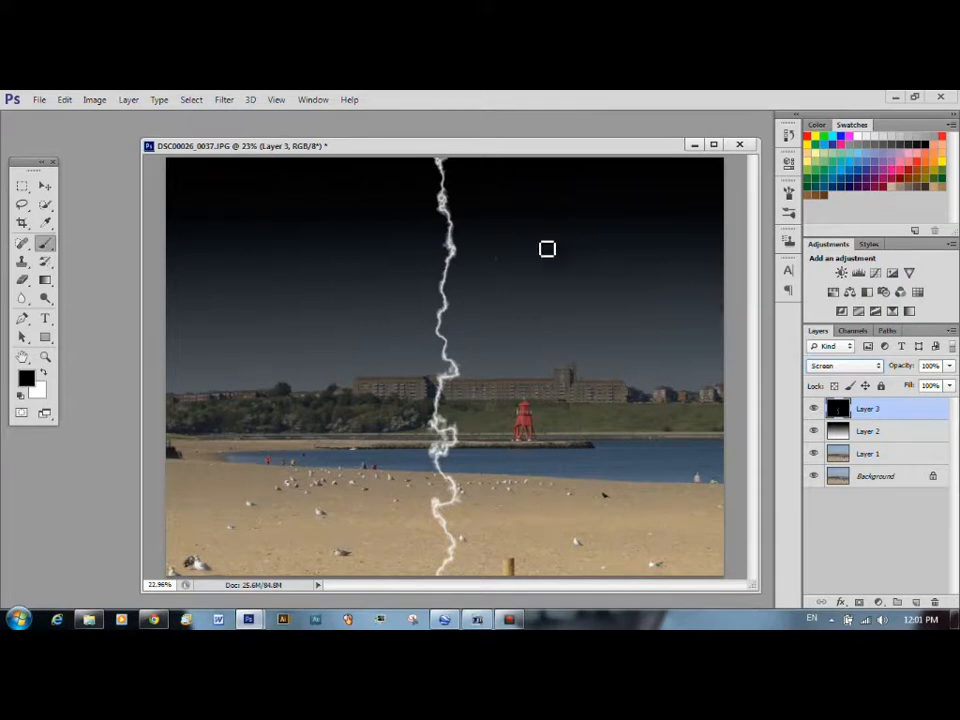
pyautogui.moveTo(531, 231)
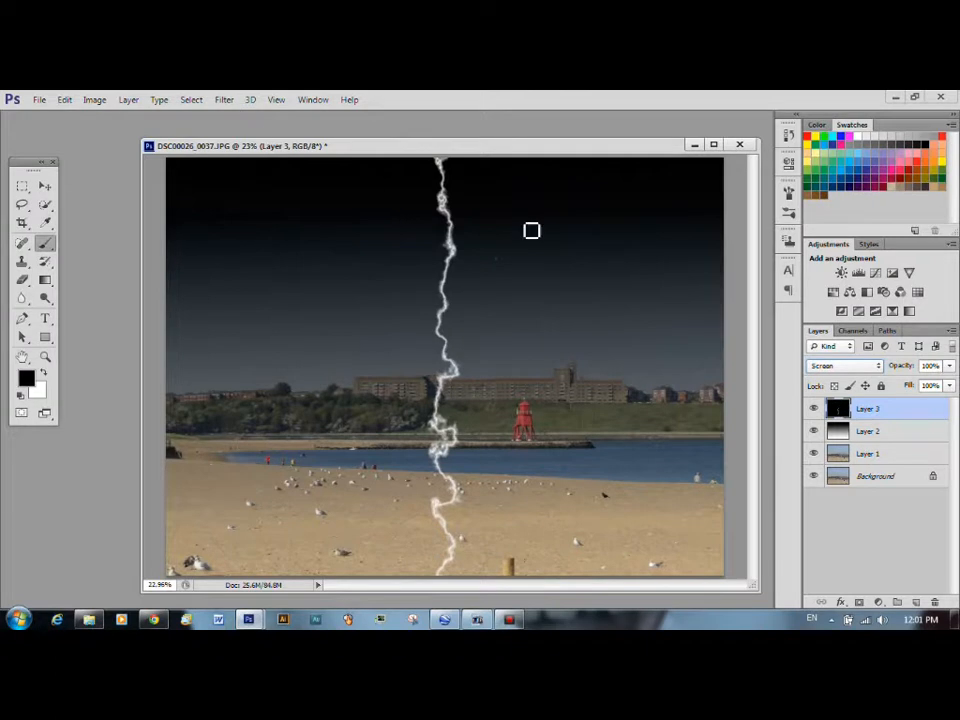
# Step: Start a Hue/Saturation adjustment on the bolt, try hue shifts, and turn on Colorize
pyautogui.click(94, 99)
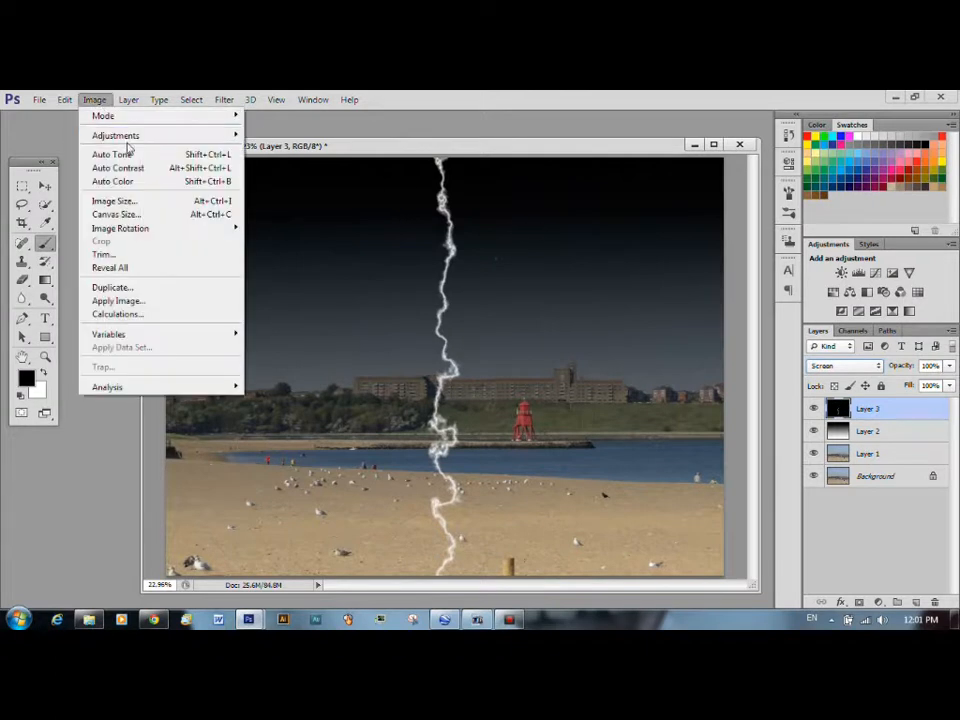
pyautogui.click(115, 135)
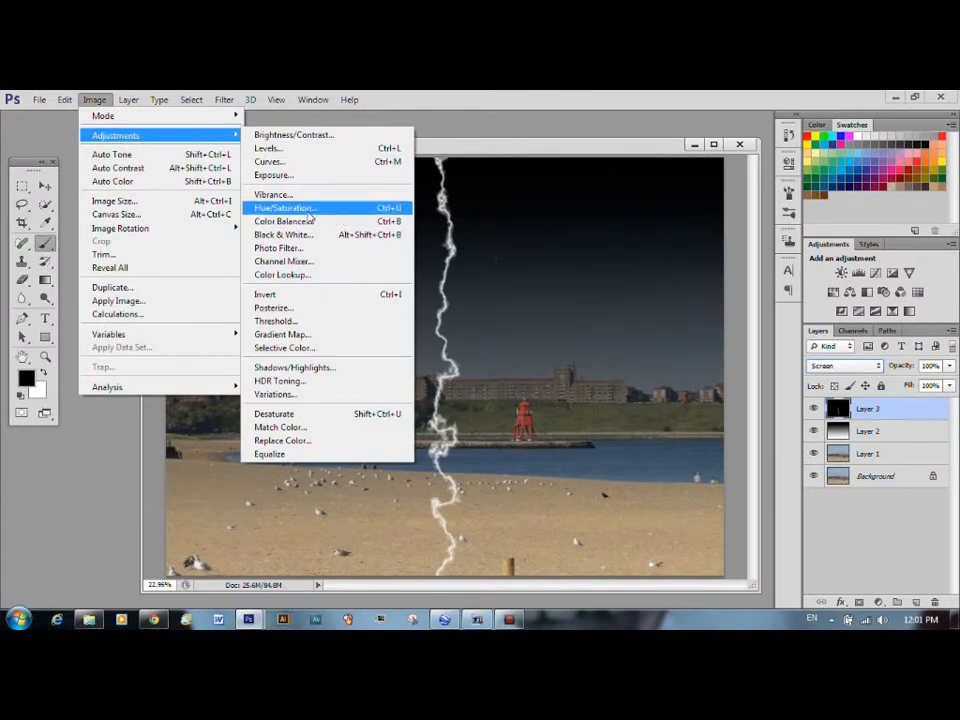
pyautogui.click(284, 208)
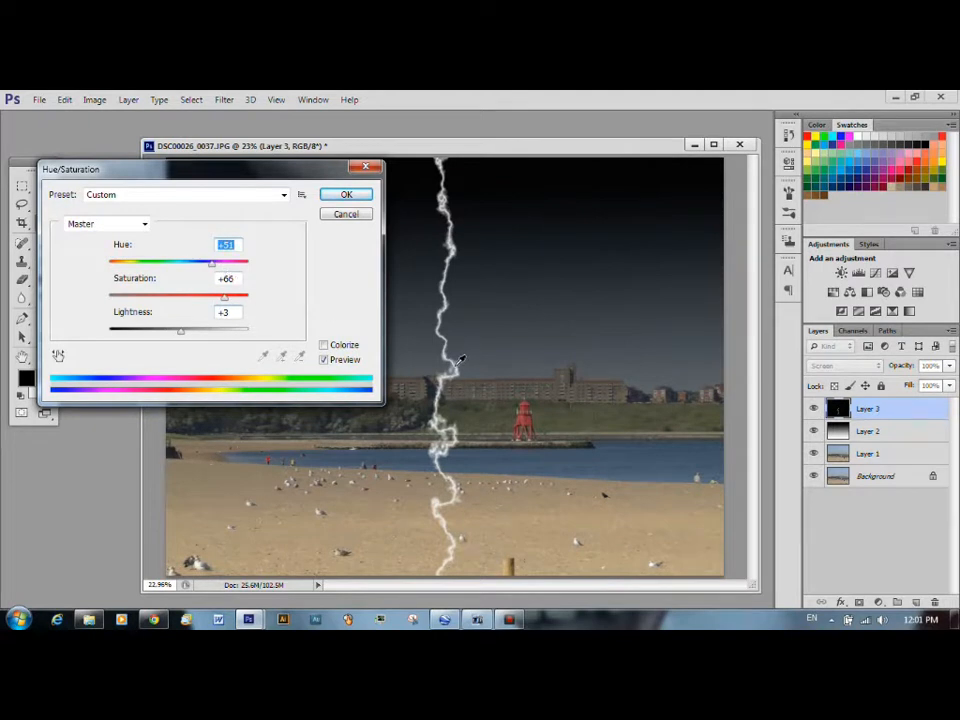
pyautogui.moveTo(213, 262); pyautogui.dragTo(242, 262)
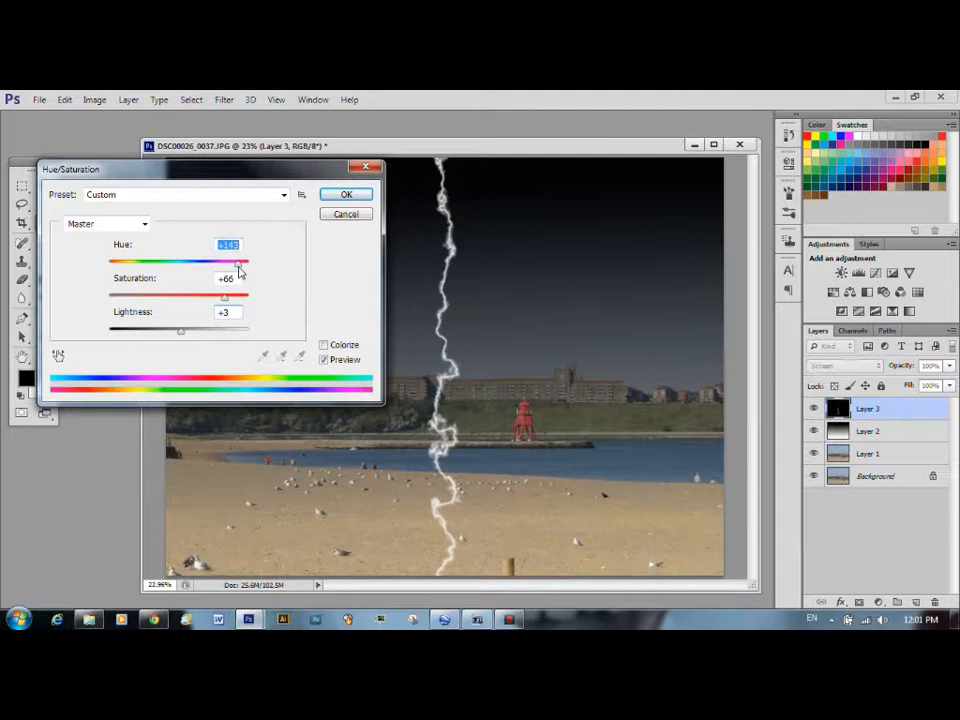
pyautogui.moveTo(240, 262); pyautogui.dragTo(218, 262)
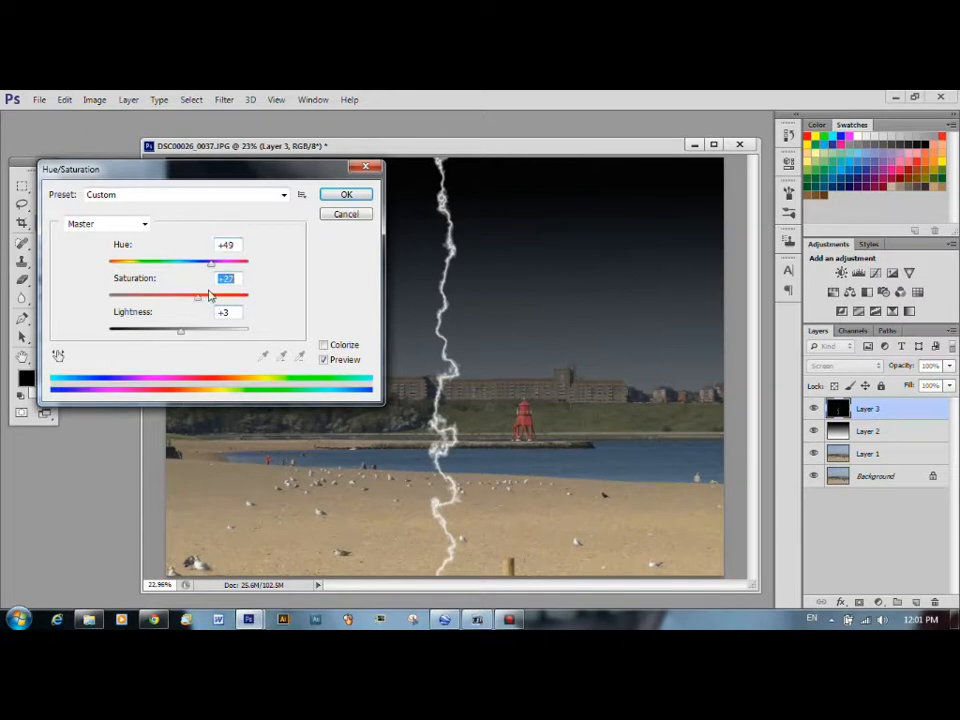
pyautogui.click(324, 344)
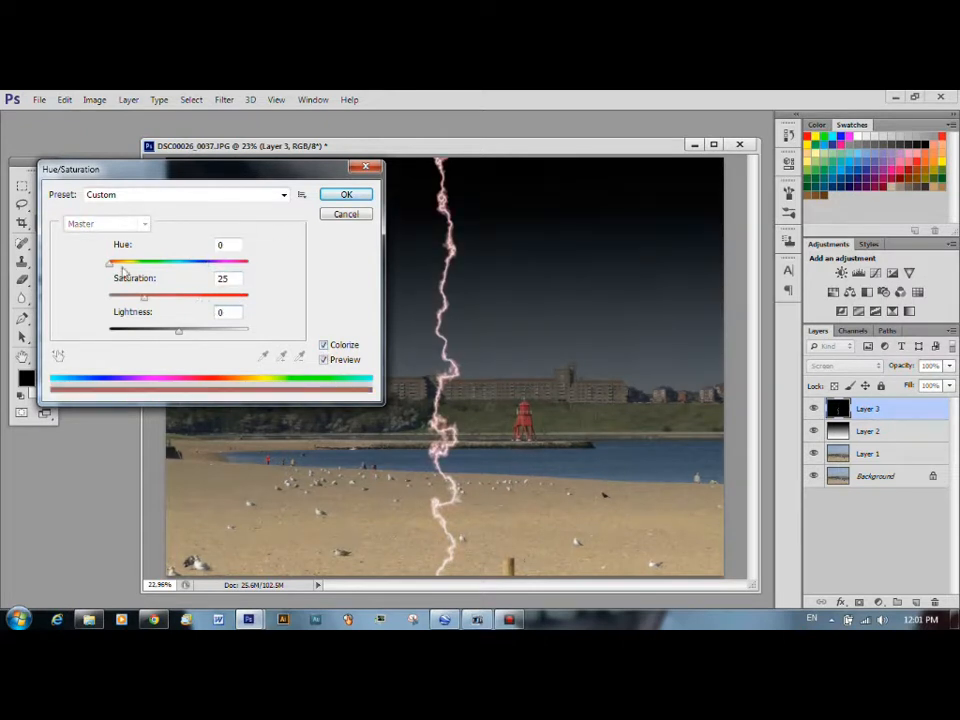
# Step: Colourise the bolt electric blue at hue 229, saturation 68, lightness -4 and apply
pyautogui.moveTo(125, 261); pyautogui.dragTo(212, 261)
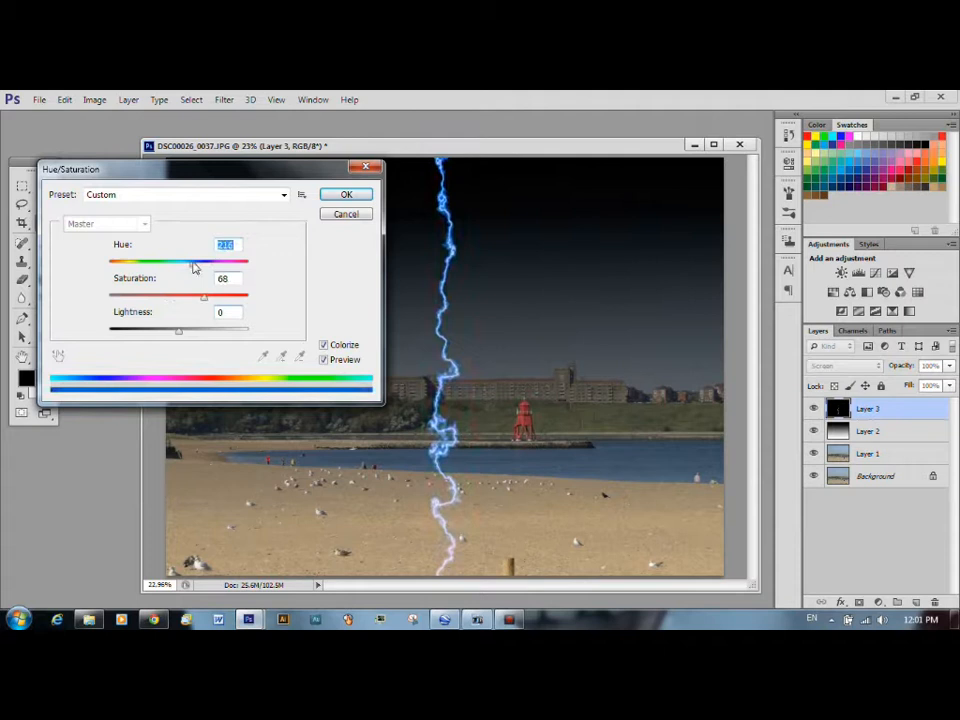
pyautogui.moveTo(195, 261); pyautogui.dragTo(184, 261)
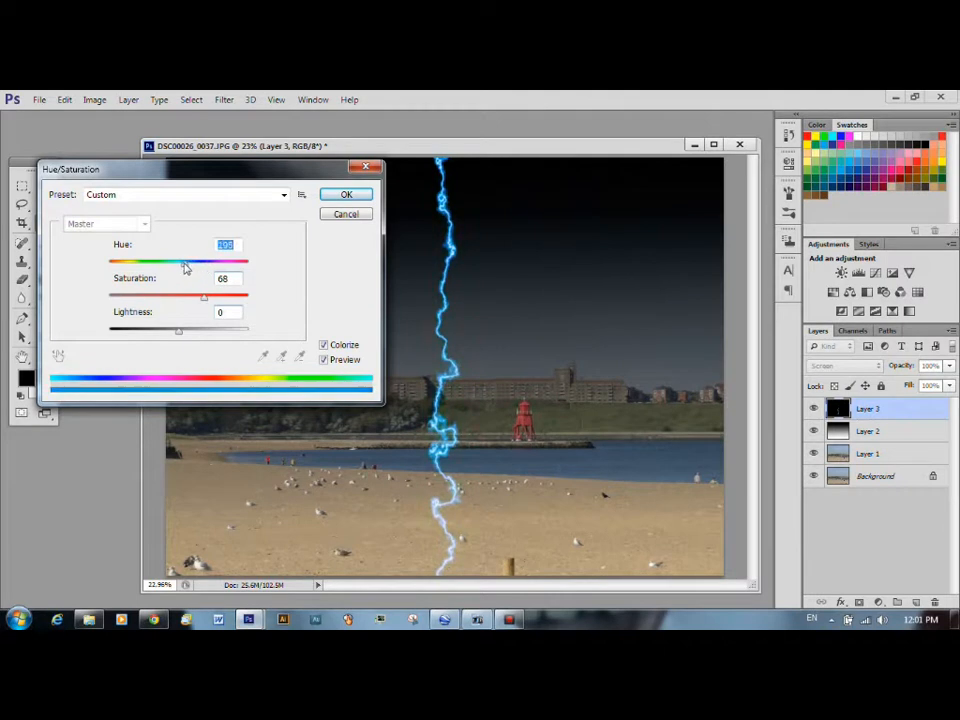
pyautogui.moveTo(185, 261); pyautogui.dragTo(201, 261)
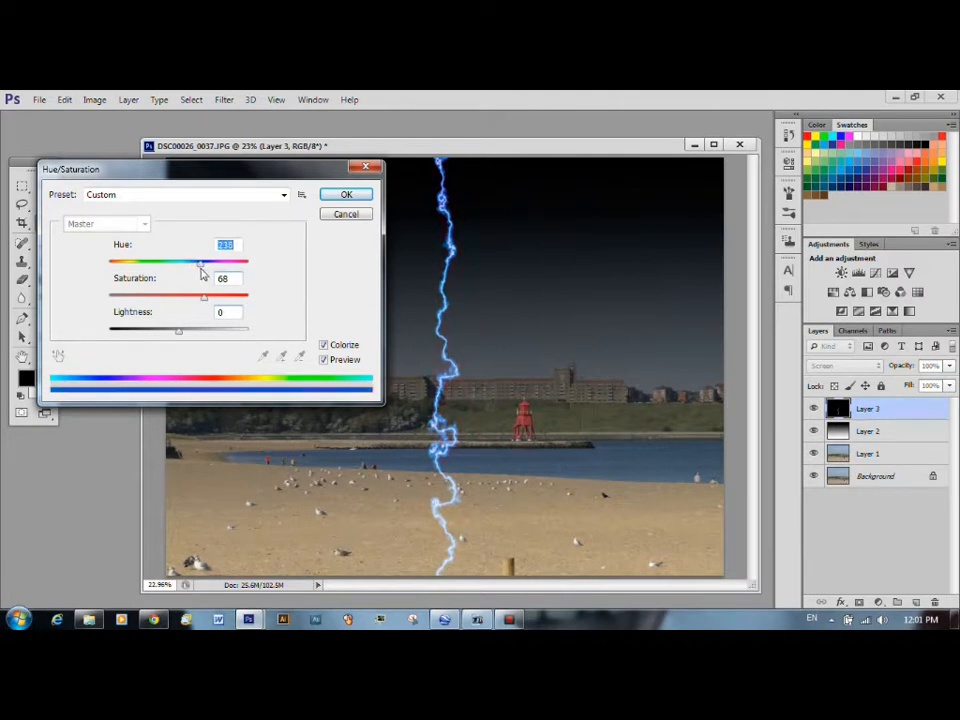
pyautogui.moveTo(205, 261); pyautogui.dragTo(198, 261)
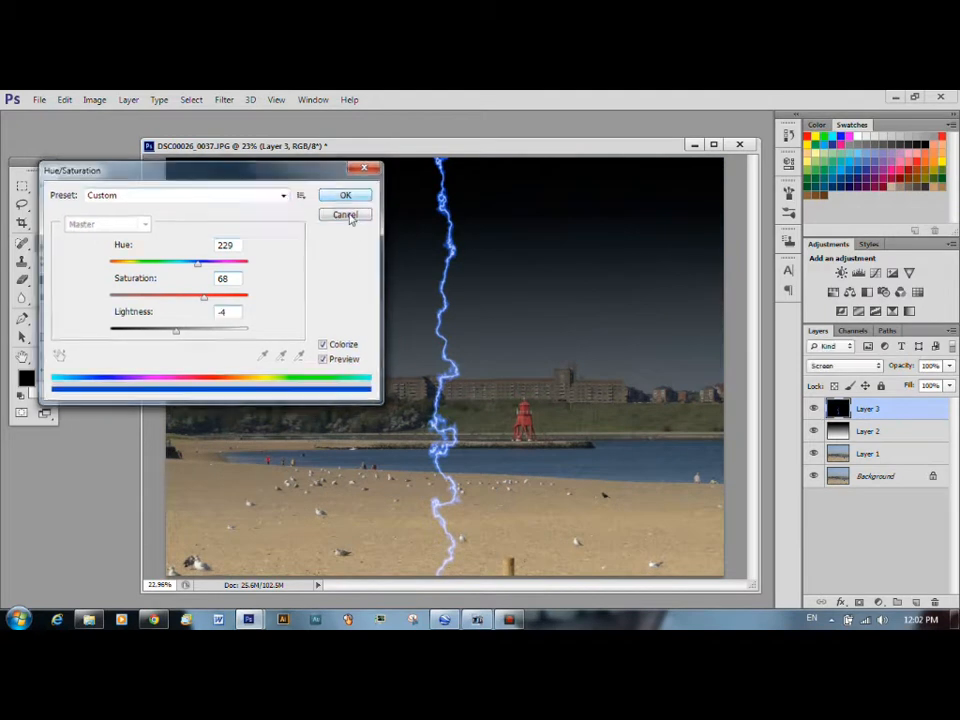
pyautogui.click(344, 215)
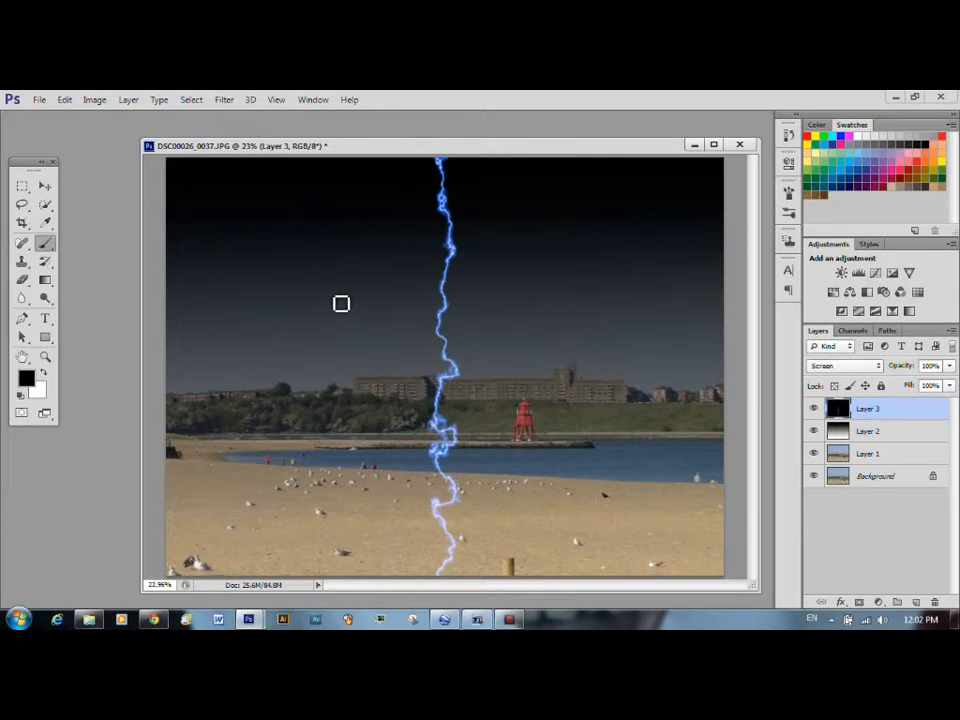
pyautogui.moveTo(408, 213)
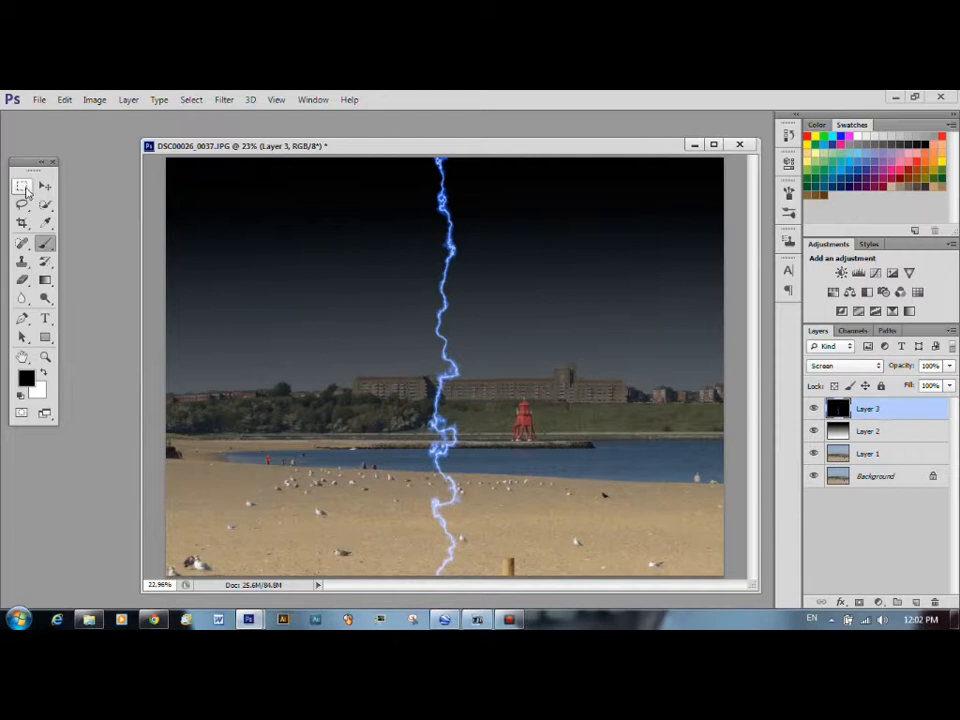
# Step: With the Rectangular Marquee Tool, select a narrow rectangle around the bolt's lower half
pyautogui.rightClick(22, 188)
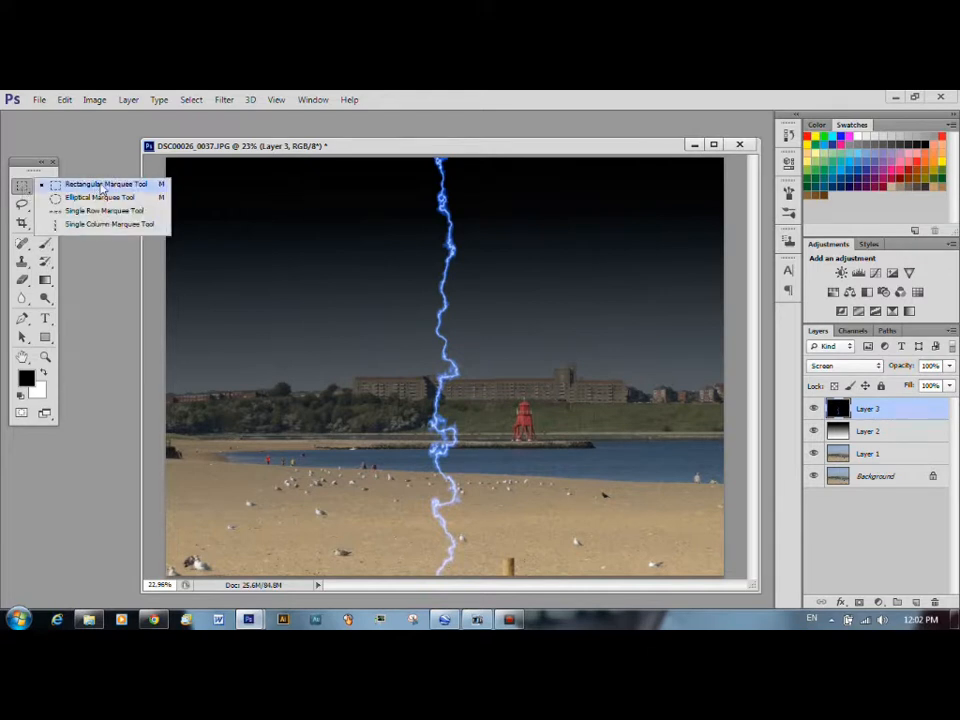
pyautogui.click(105, 184)
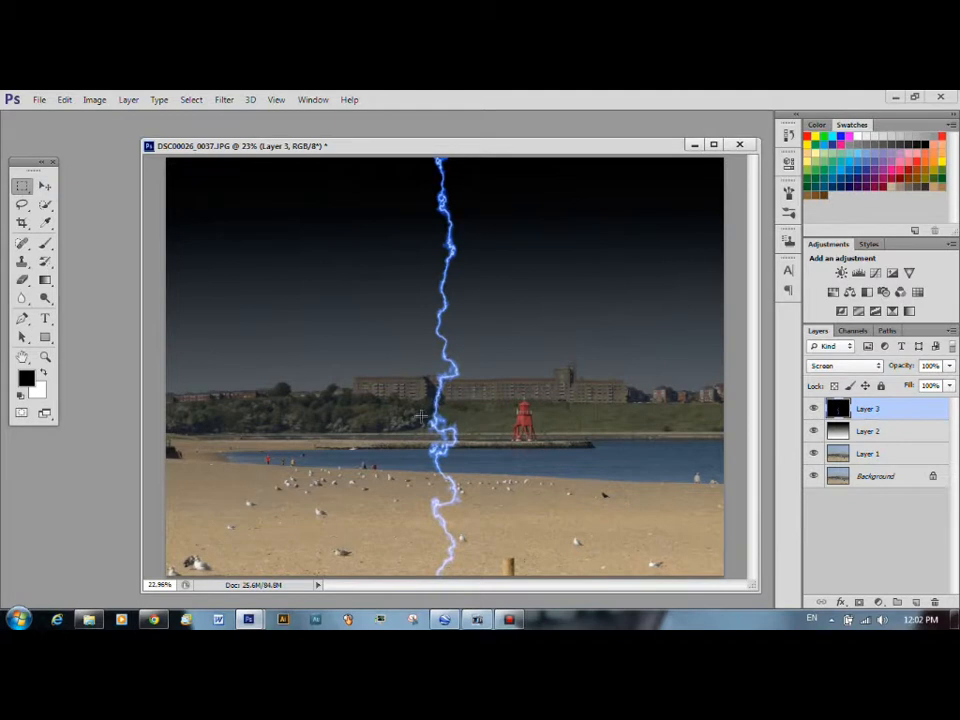
pyautogui.moveTo(438, 350)
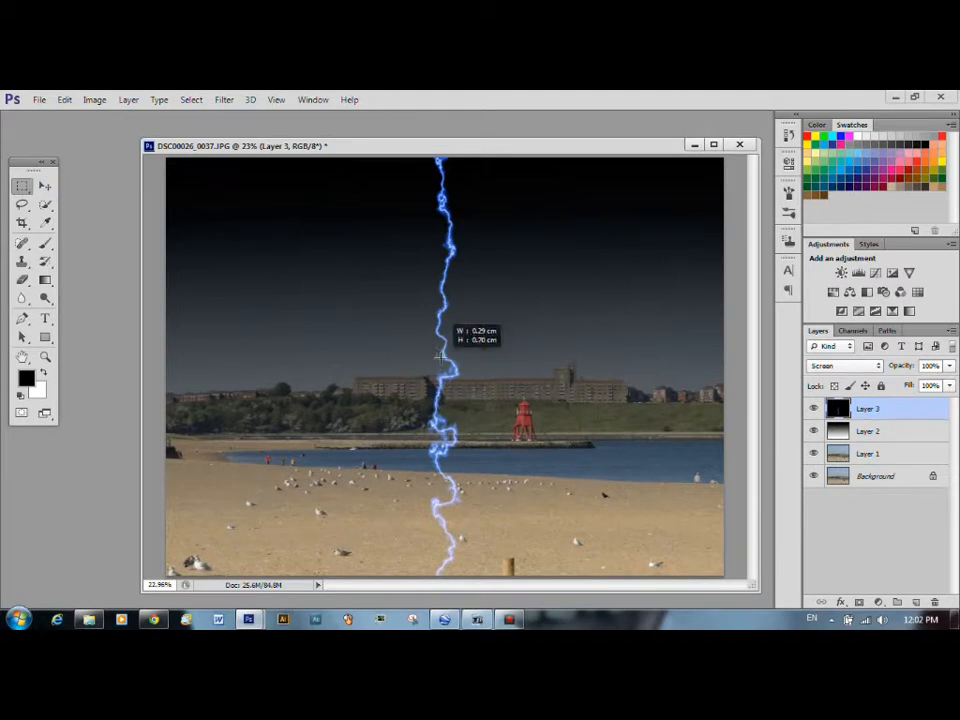
pyautogui.moveTo(438, 348); pyautogui.dragTo(478, 570)
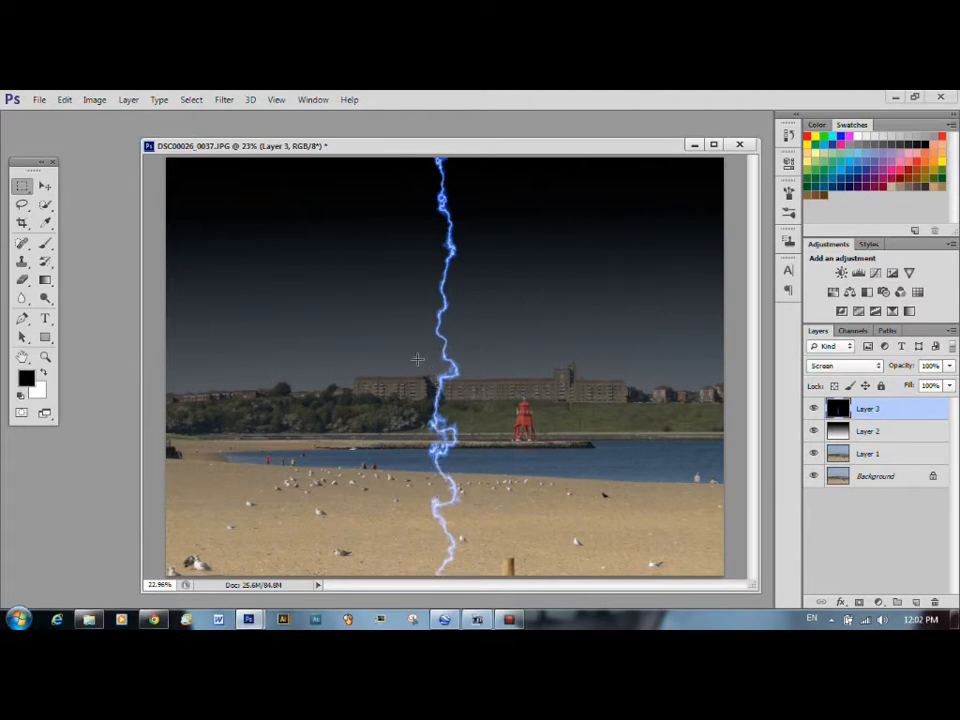
pyautogui.moveTo(417, 357); pyautogui.dragTo(467, 580)
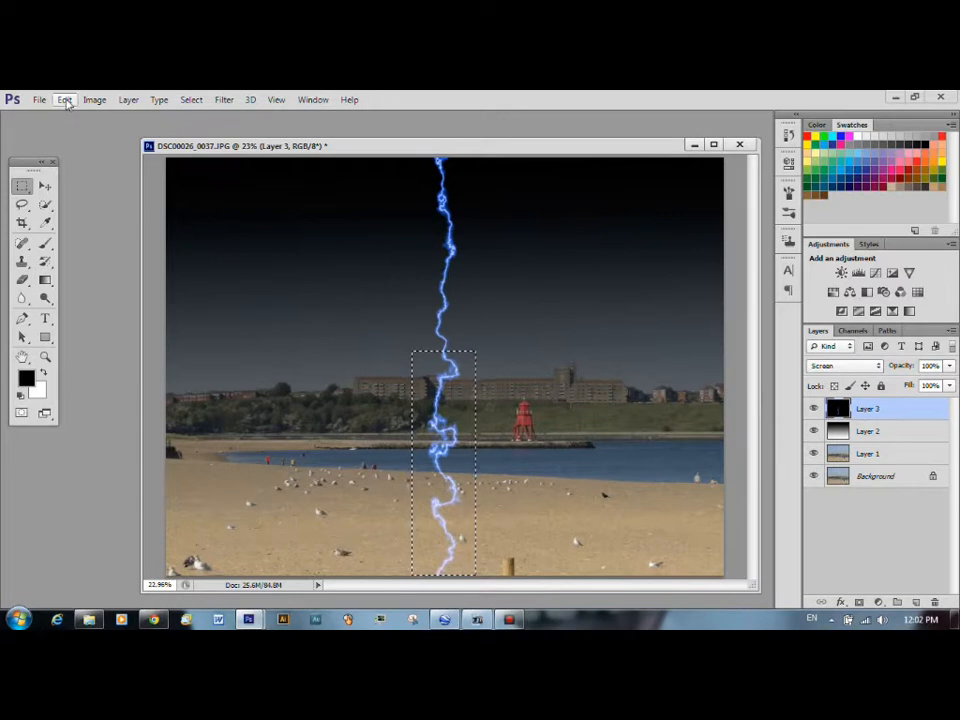
pyautogui.moveTo(158, 99)
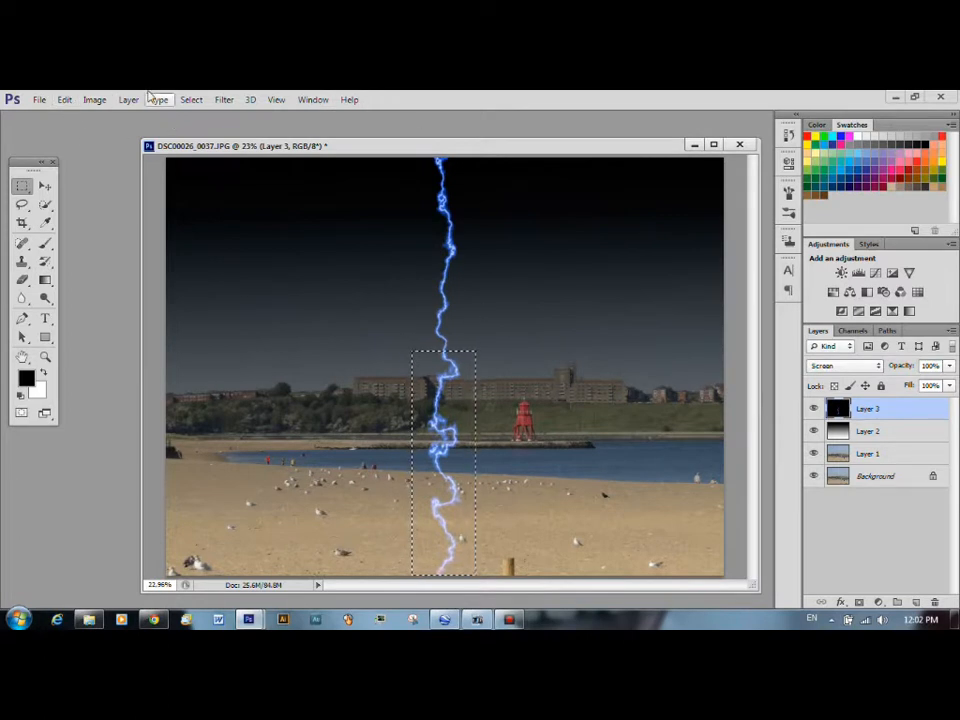
# Step: Cut the bolt's lower half and paste it as a black-backed strip on new Layer 4
pyautogui.click(64, 99)
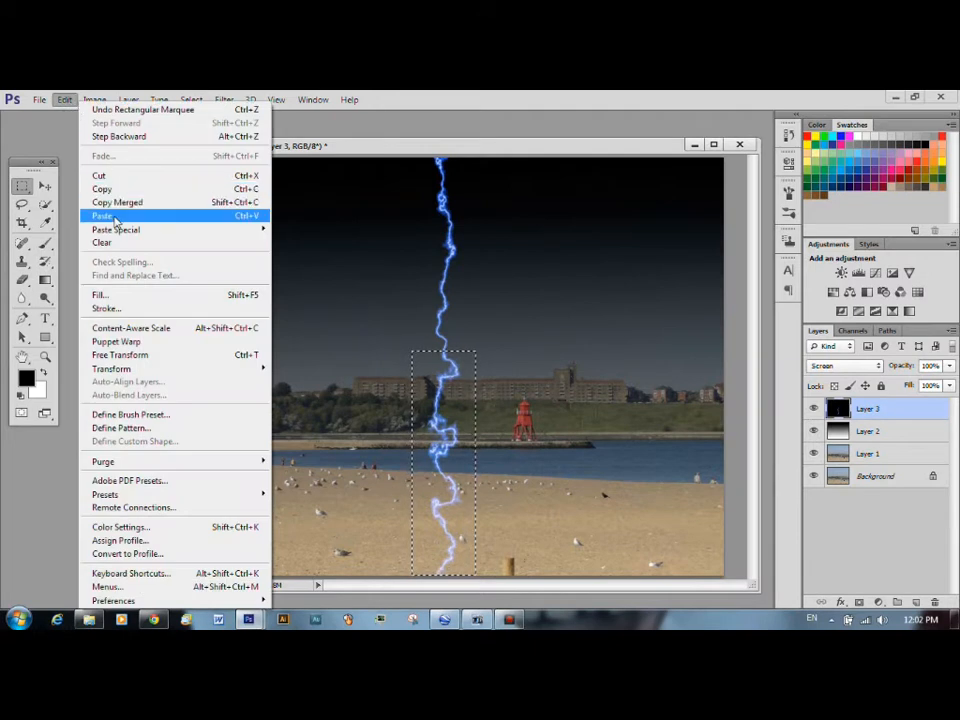
pyautogui.click(102, 215)
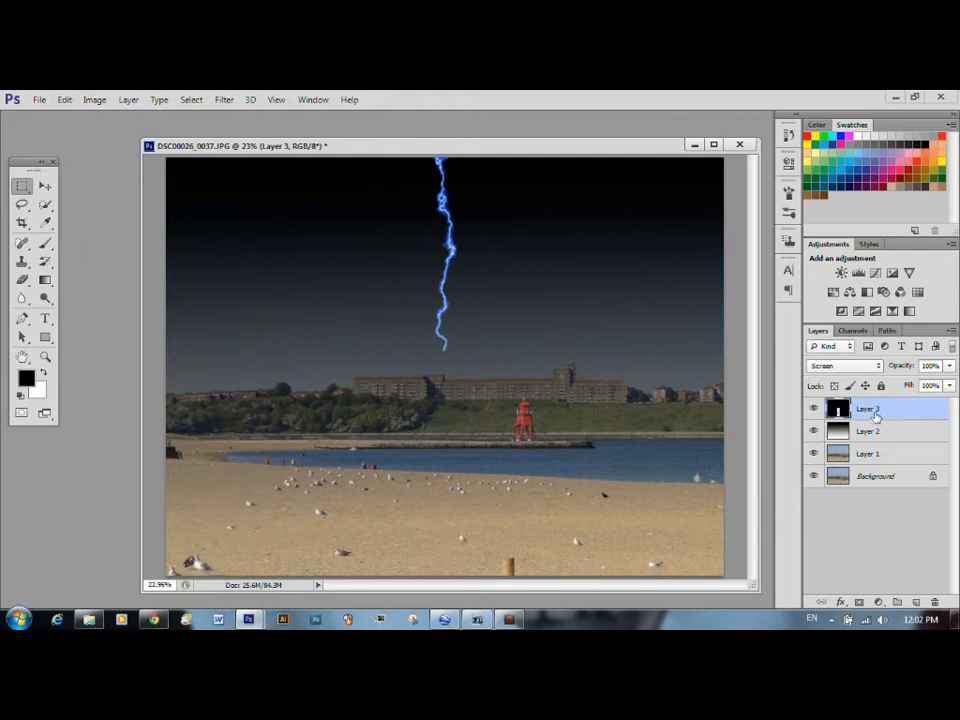
pyautogui.moveTo(169, 114)
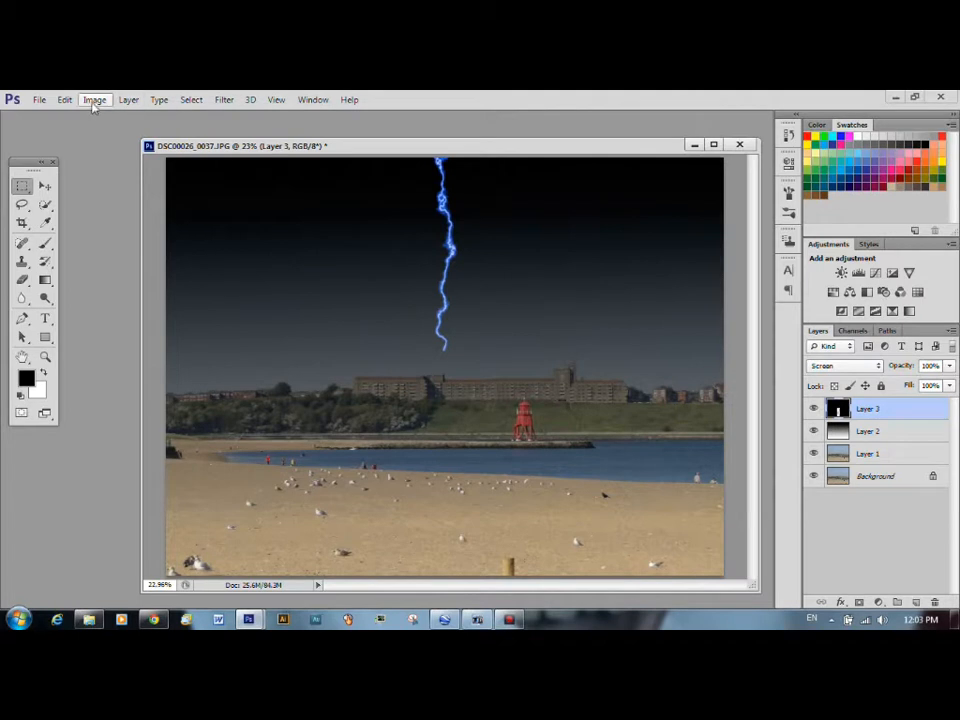
pyautogui.click(64, 99)
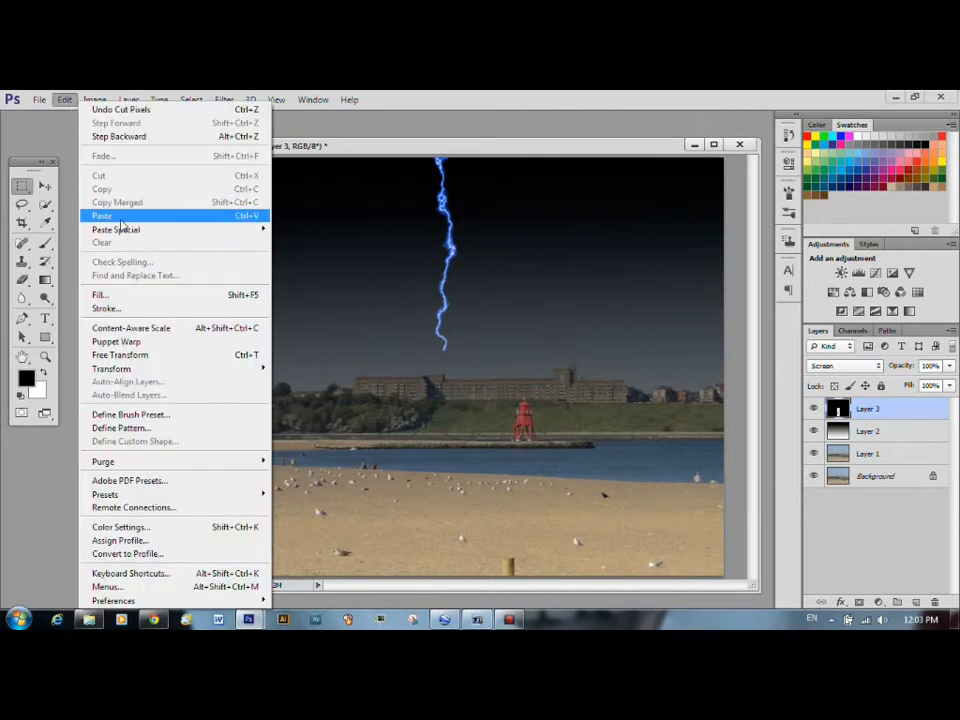
pyautogui.click(102, 215)
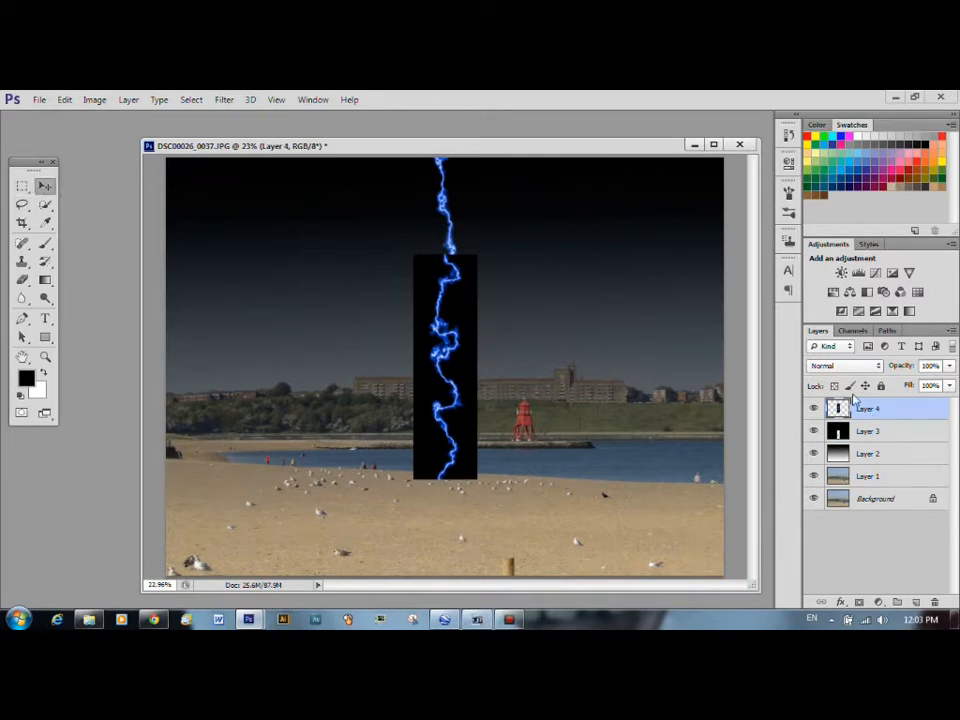
# Step: Blend Layer 4 in Screen mode and move its blue bolt segment onto the red lighthouse
pyautogui.click(844, 365)
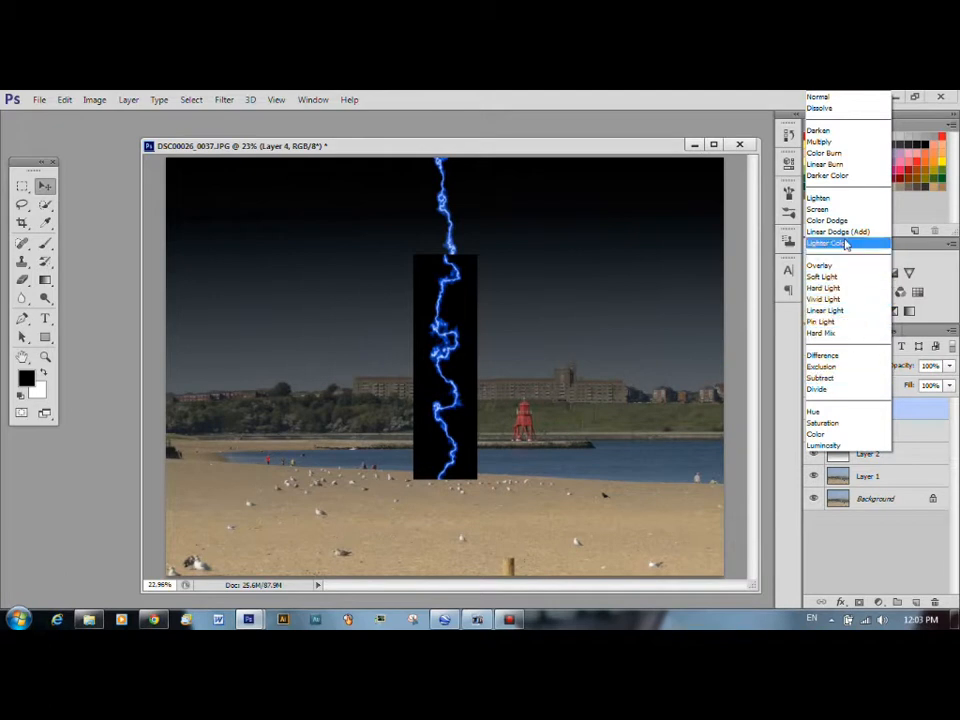
pyautogui.click(817, 209)
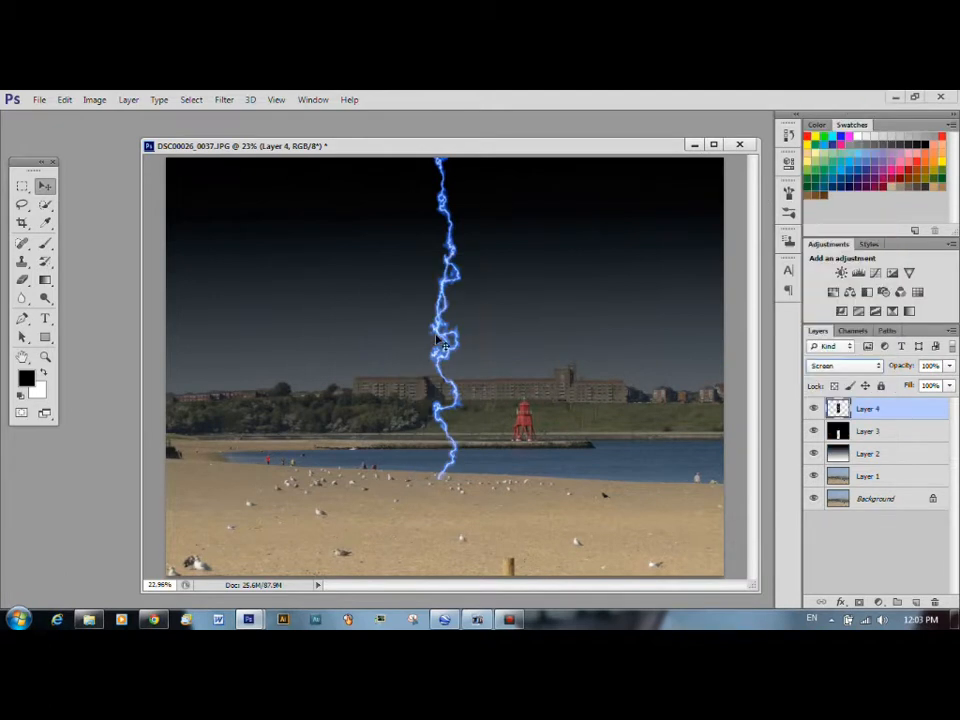
pyautogui.moveTo(445, 340); pyautogui.dragTo(420, 325)
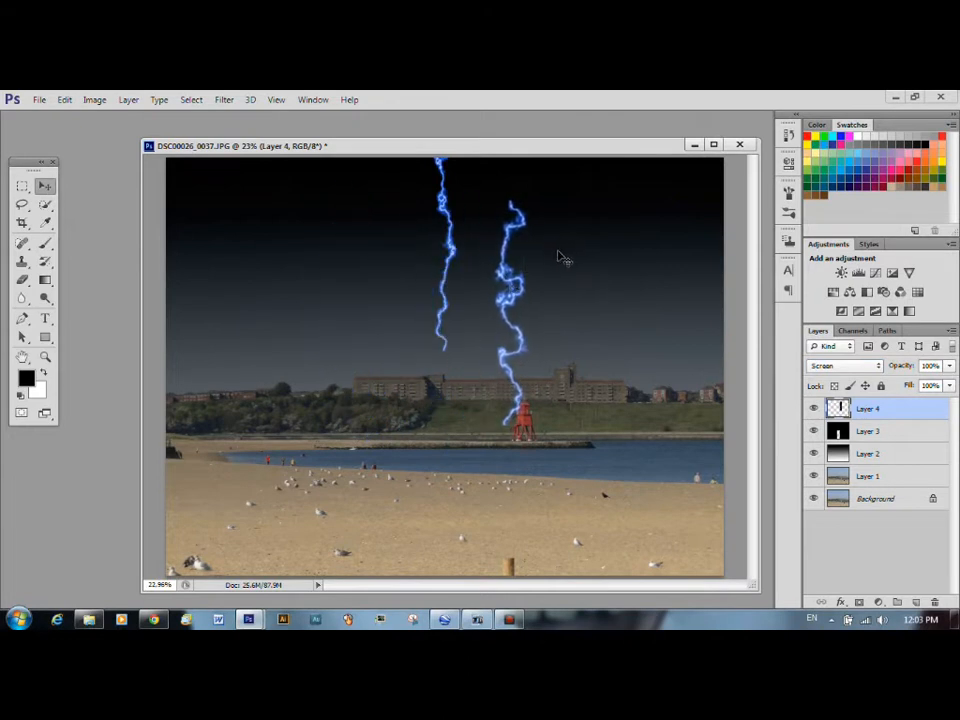
pyautogui.moveTo(542, 270)
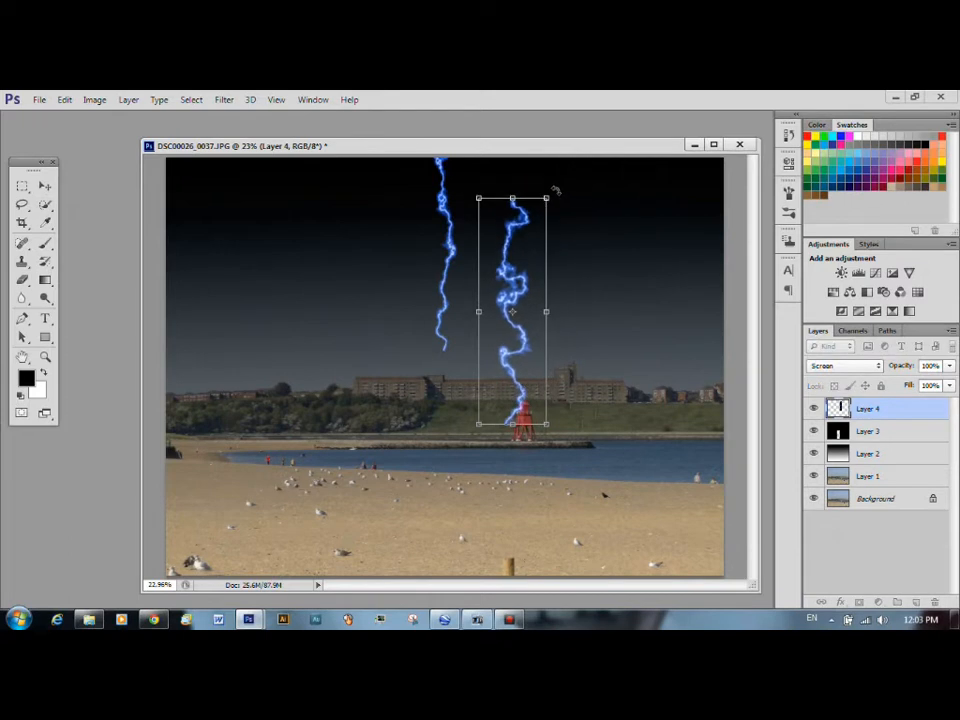
# Step: Rotate and resize Layer 4 so its bolt piece forks from the main bolt down onto the lighthouse, then commit
pyautogui.moveTo(557, 190); pyautogui.dragTo(497, 186)
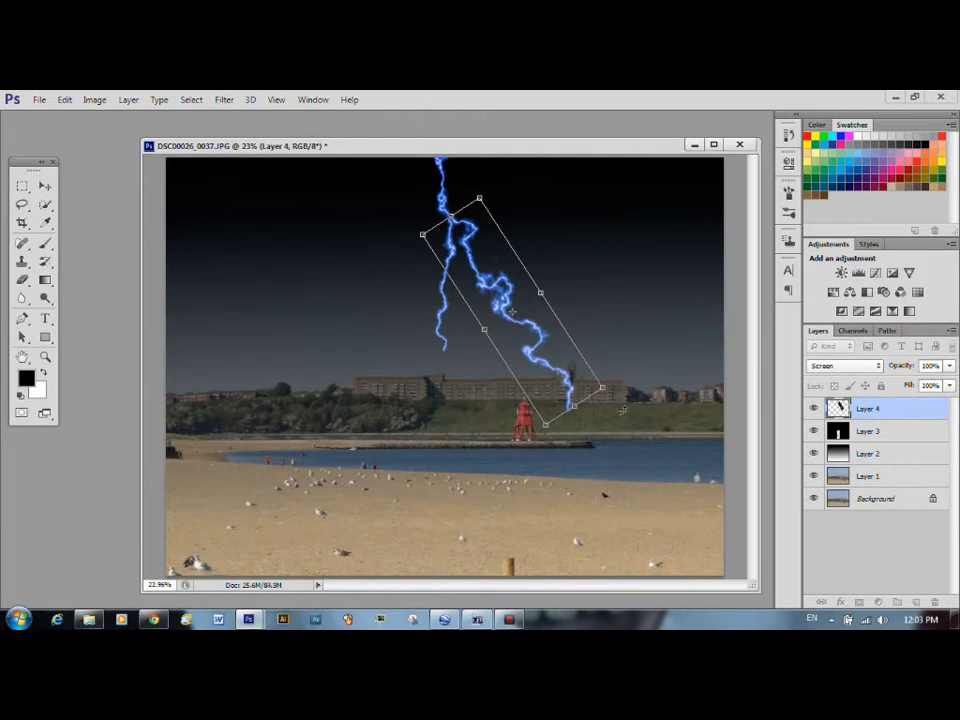
pyautogui.moveTo(603, 388); pyautogui.dragTo(548, 383)
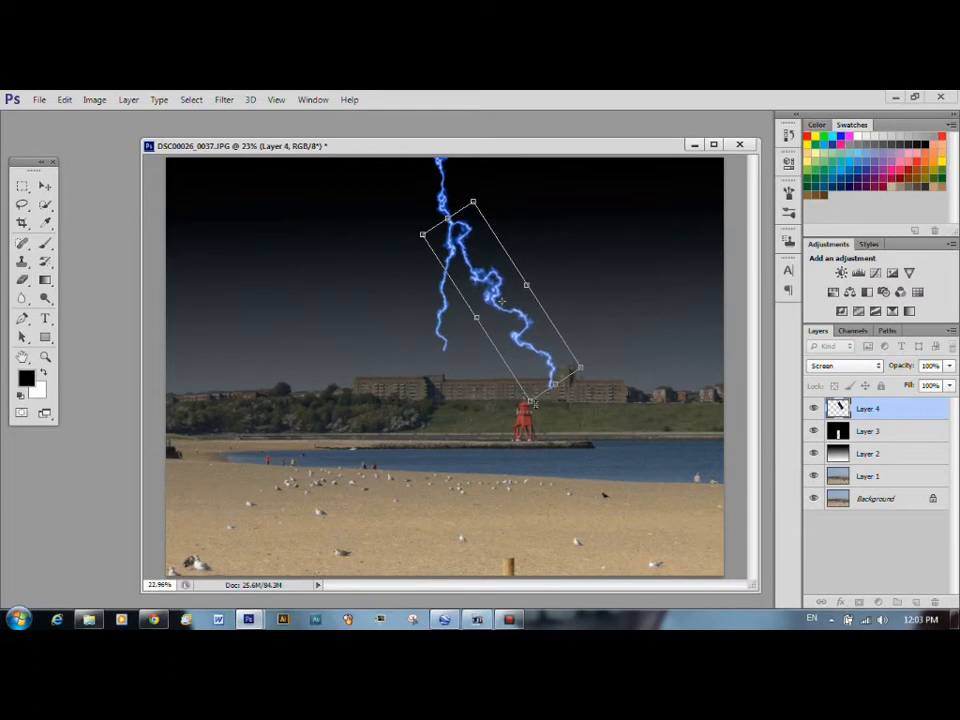
pyautogui.moveTo(580, 370); pyautogui.dragTo(580, 380)
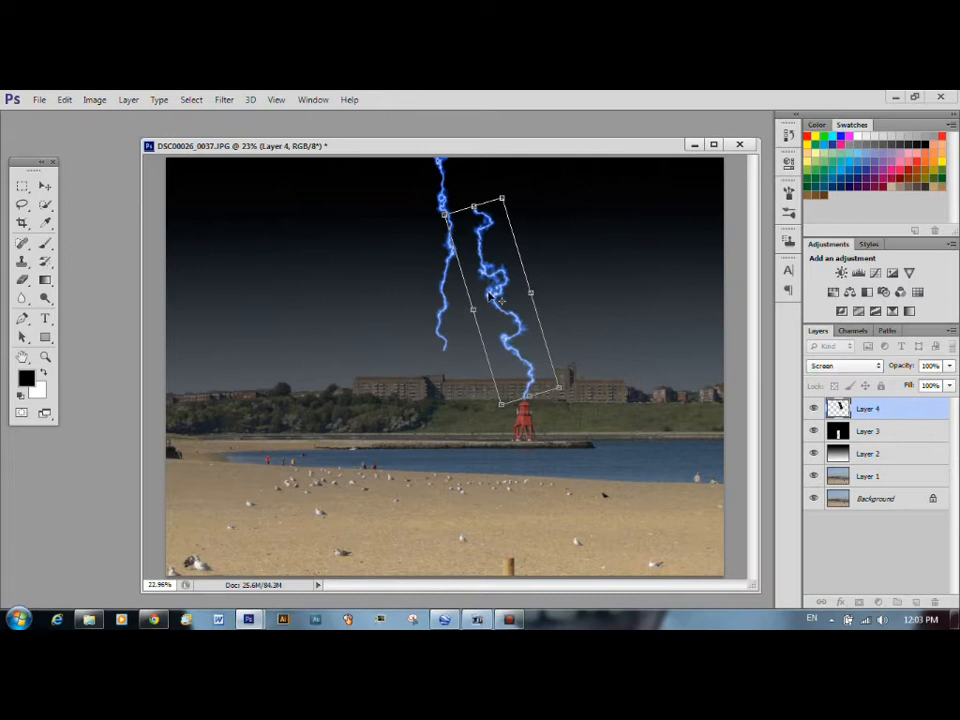
pyautogui.moveTo(500, 290); pyautogui.dragTo(475, 300)
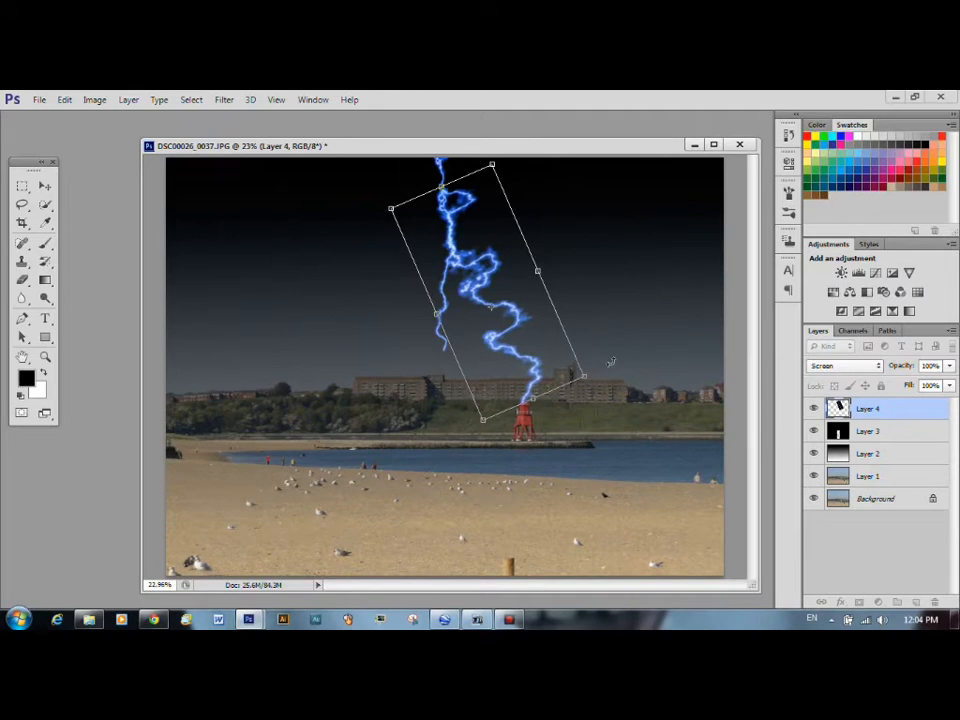
pyautogui.moveTo(357, 617)
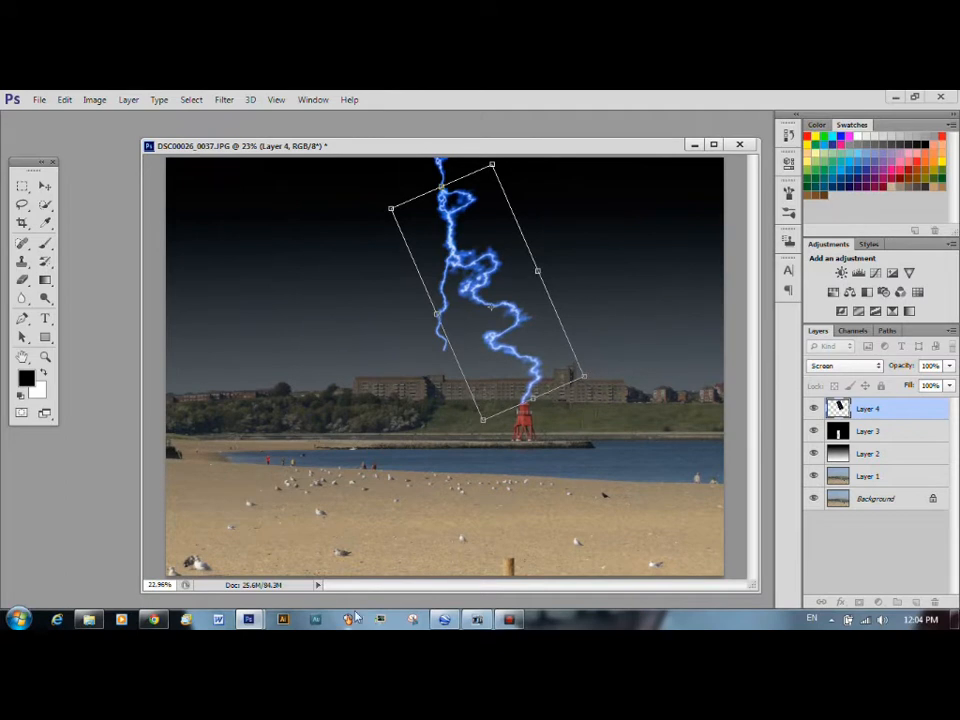
pyautogui.moveTo(347, 618)
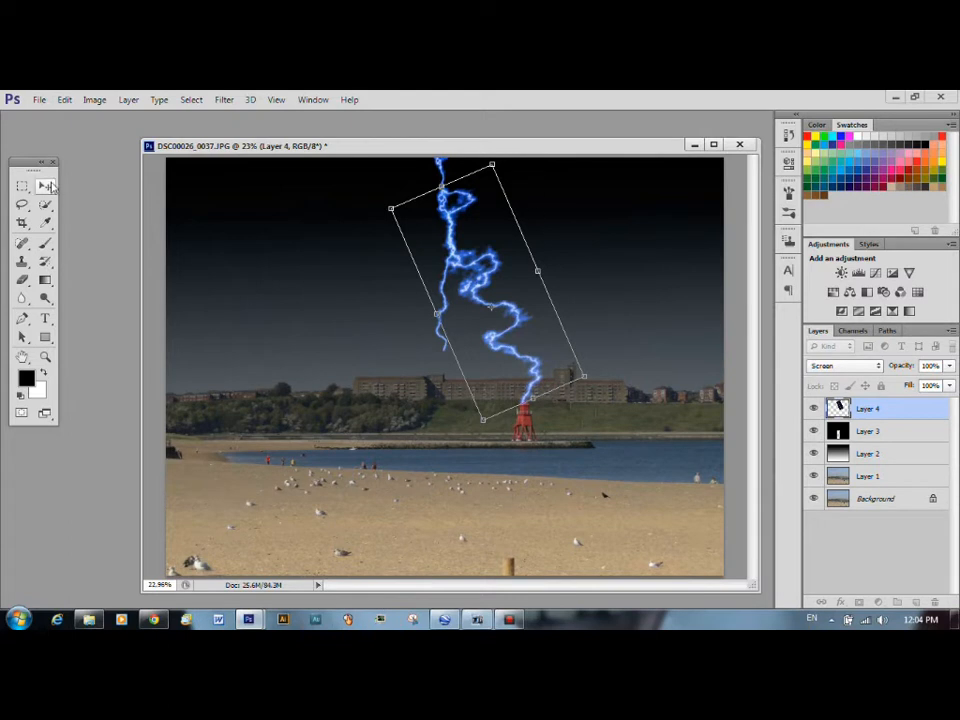
pyautogui.press('Return')
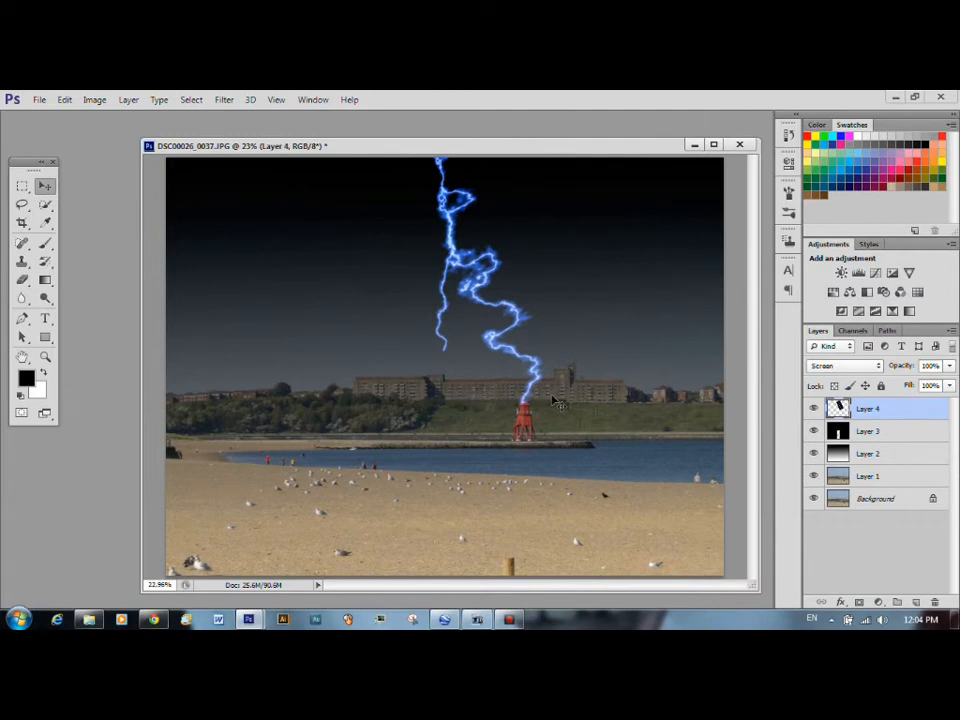
pyautogui.moveTo(452, 345)
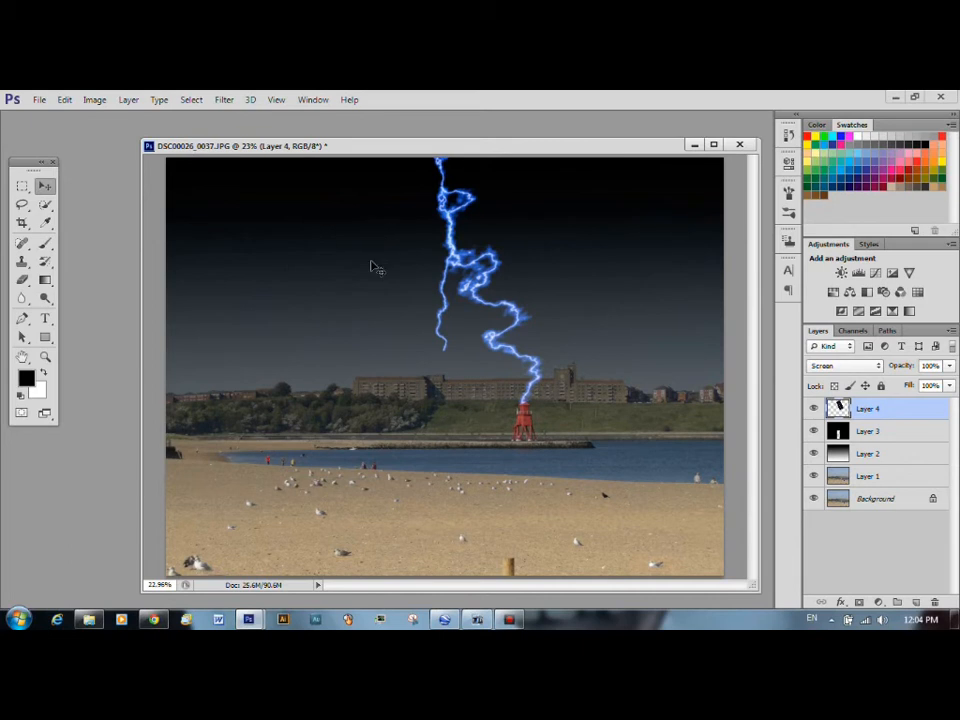
pyautogui.moveTo(605, 322)
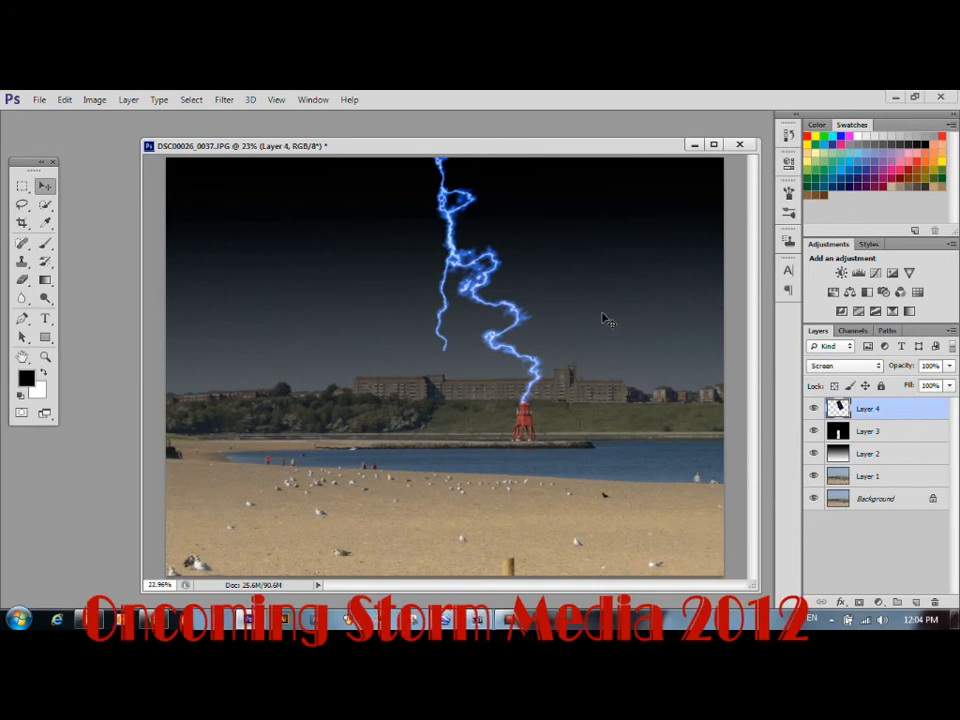
pyautogui.moveTo(695, 282)
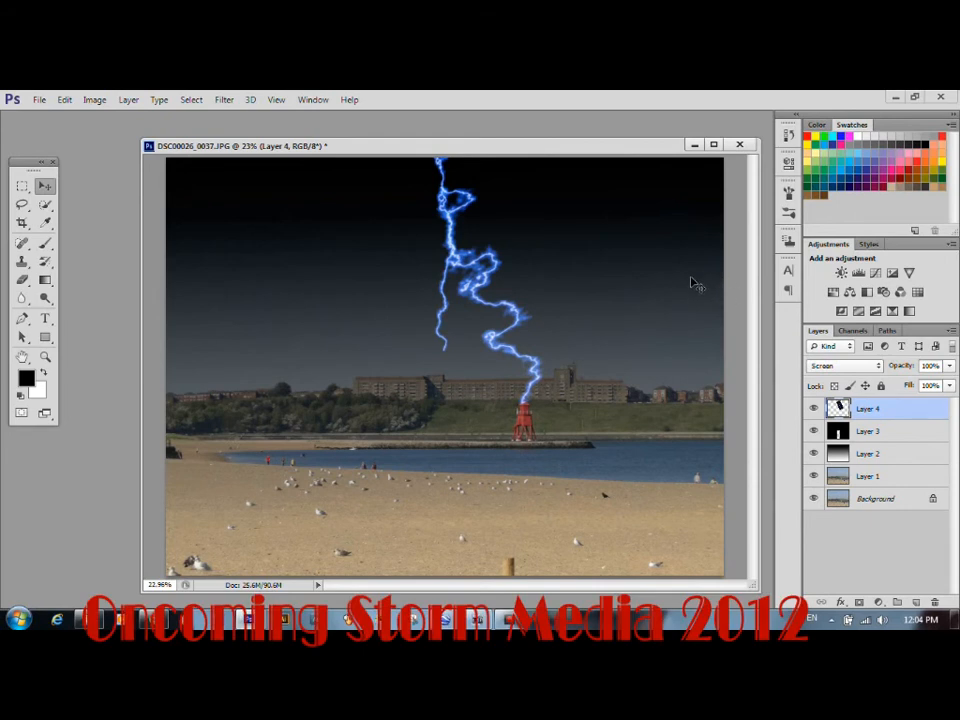
pyautogui.moveTo(588, 335)
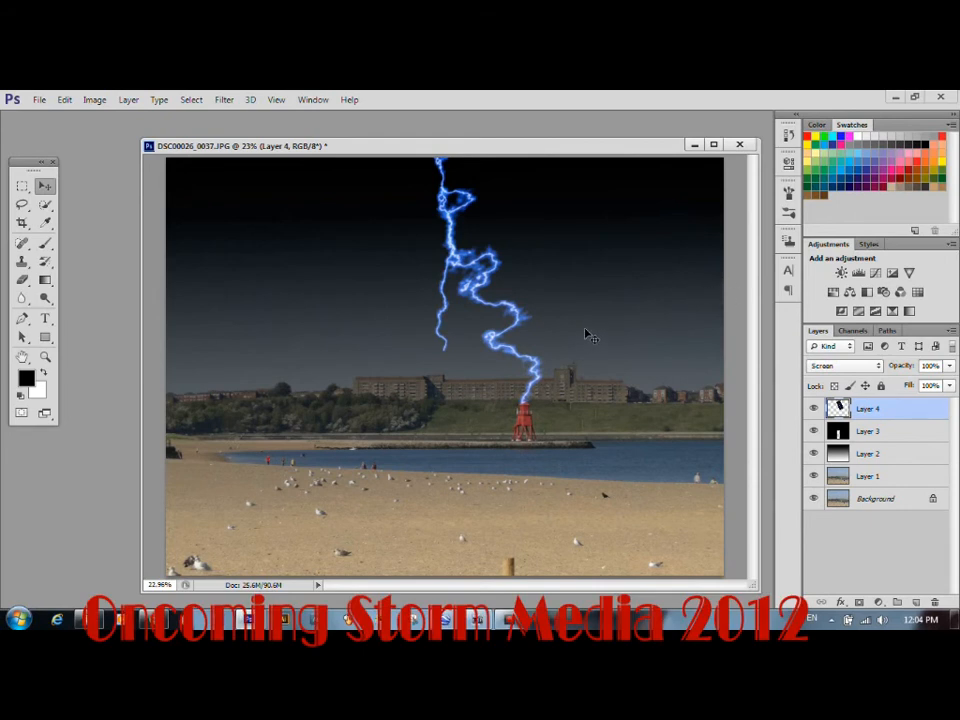
pyautogui.moveTo(603, 321)
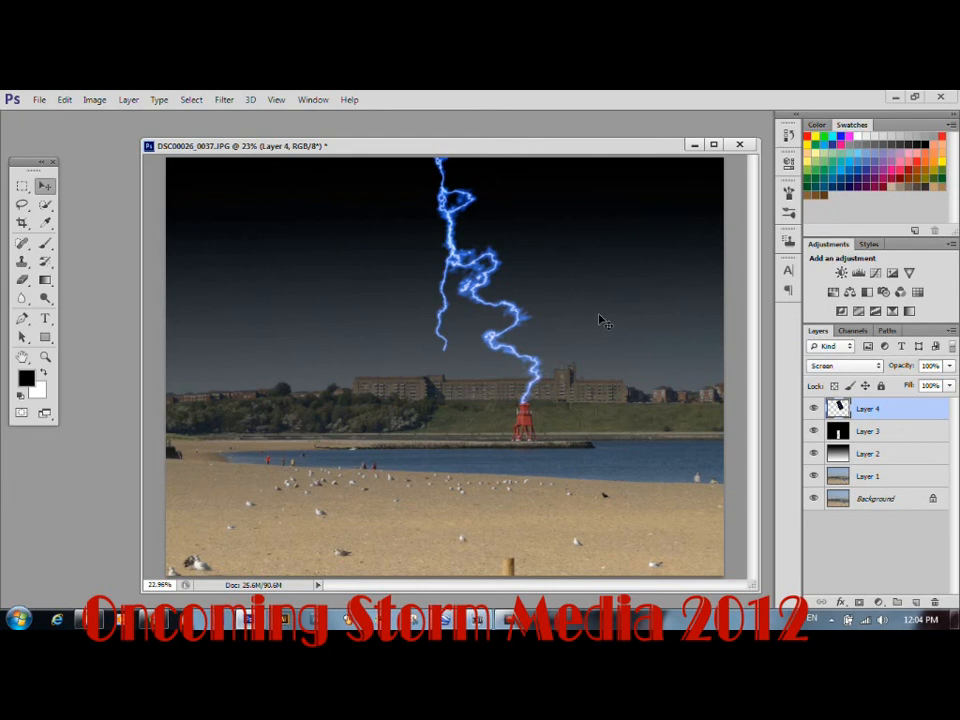